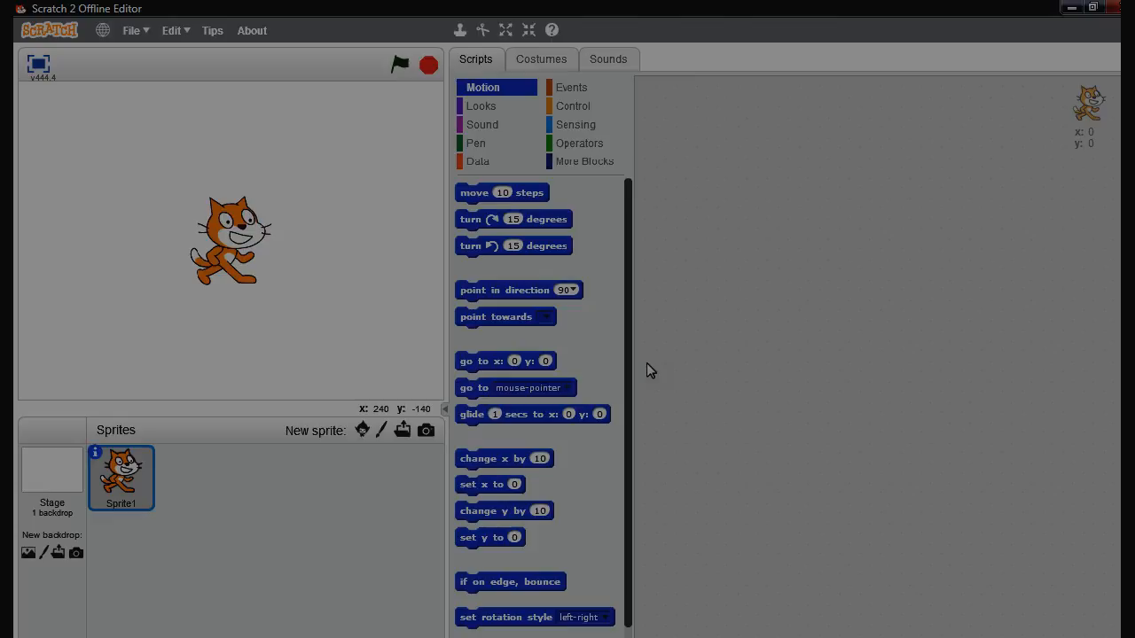
mouse_move(505, 183)
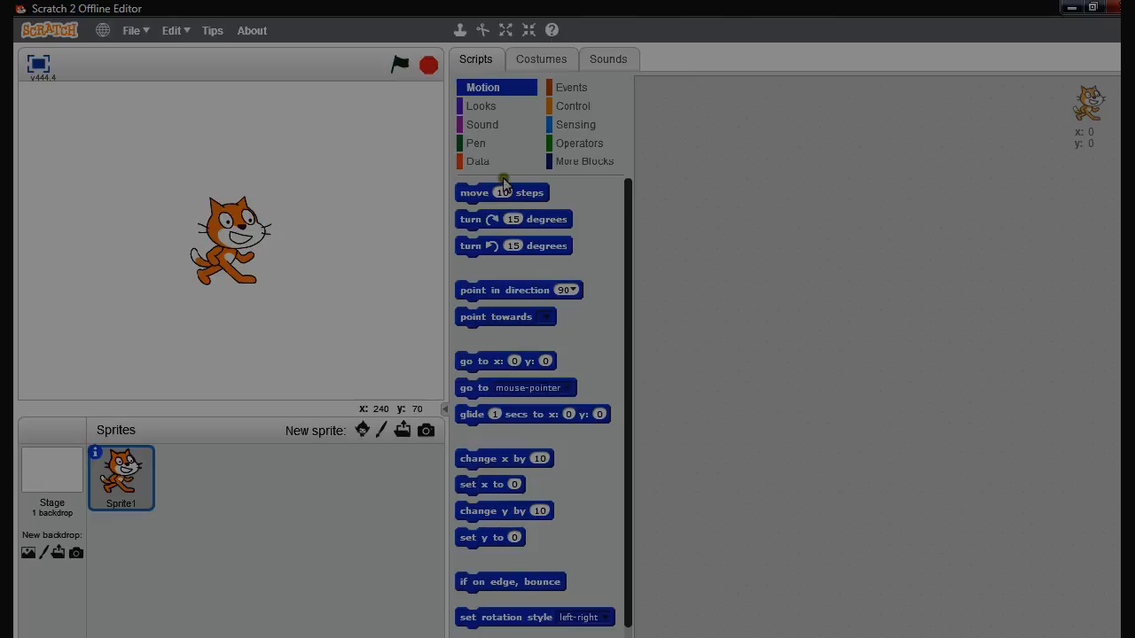
Open the Data block category to reach the variable blocks
left_click(477, 161)
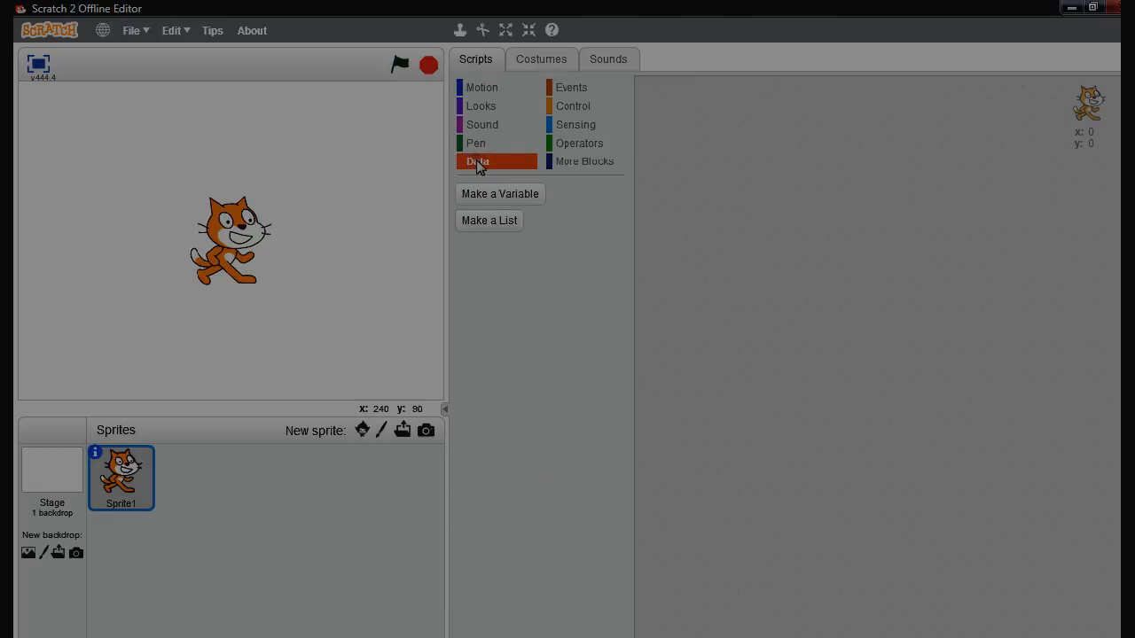
Make a variable named 'multiplier' available for all sprites
left_click(499, 193)
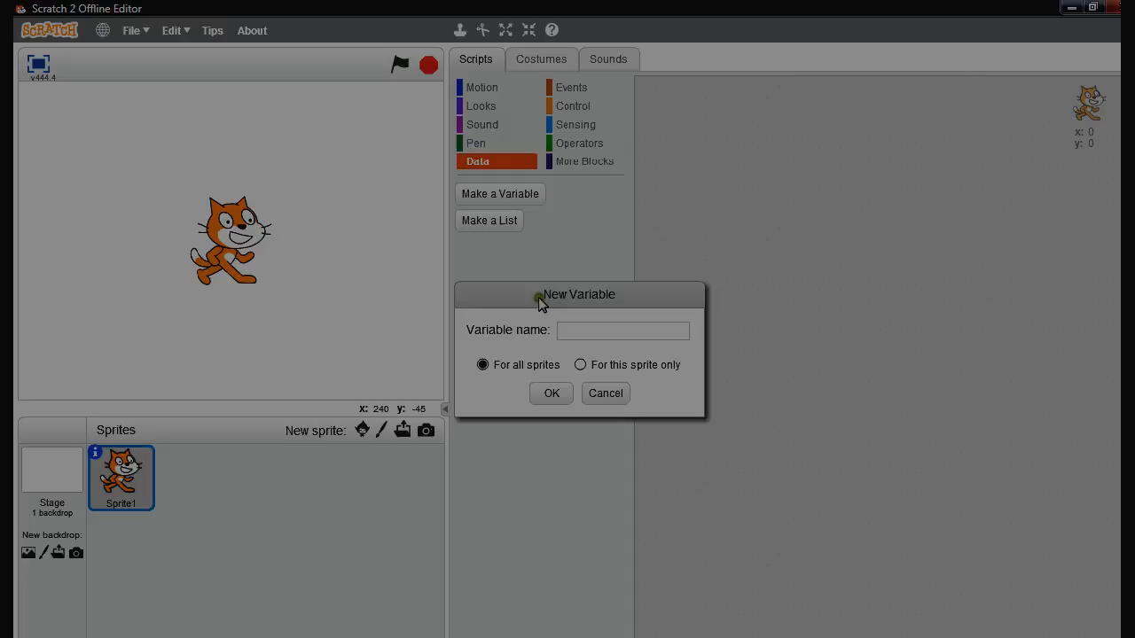
type("rru")
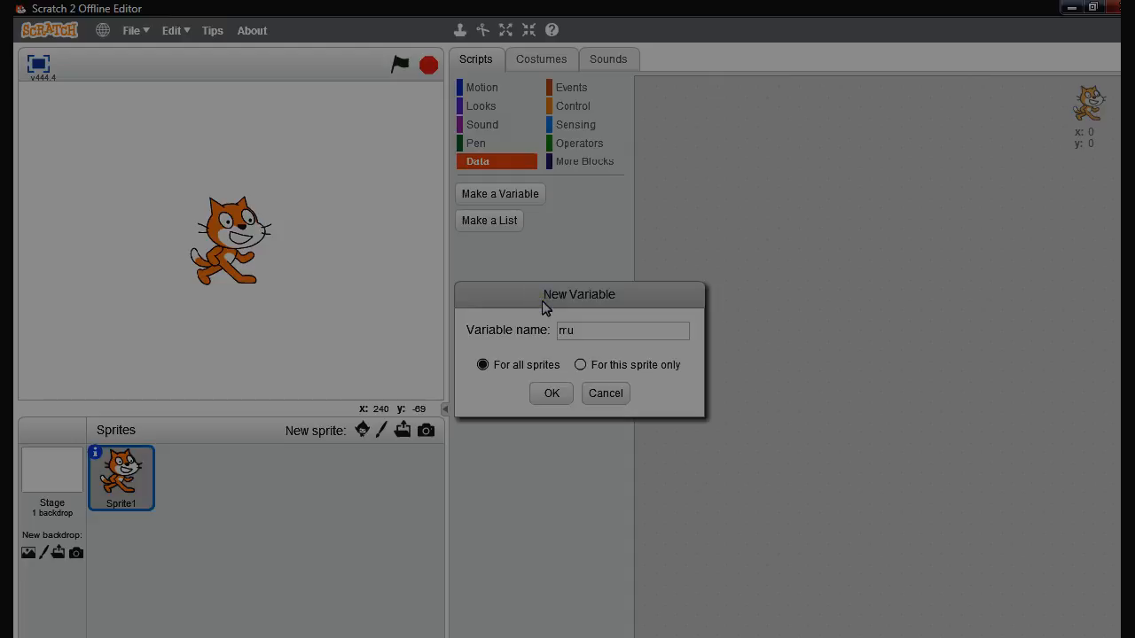
type("ltip")
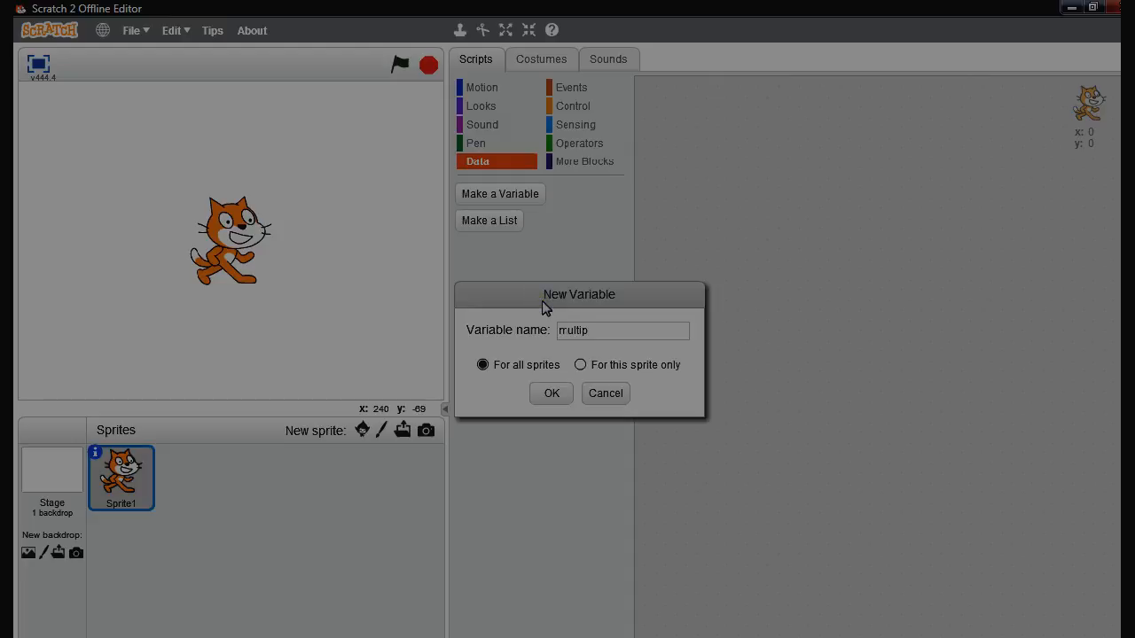
type("lier")
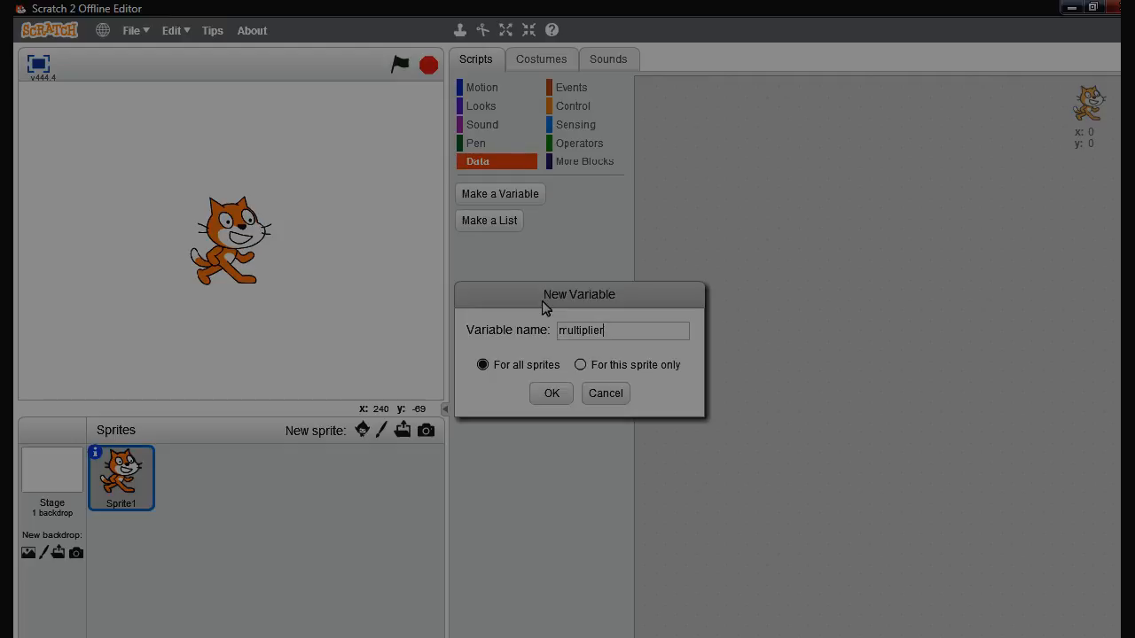
left_click(551, 393)
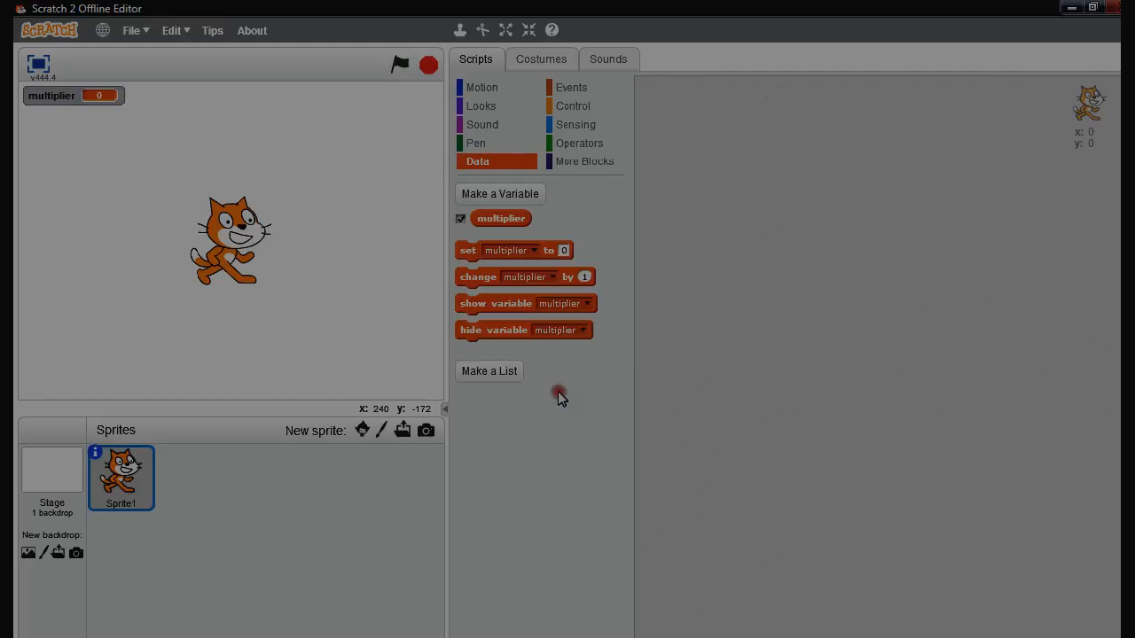
mouse_move(570, 87)
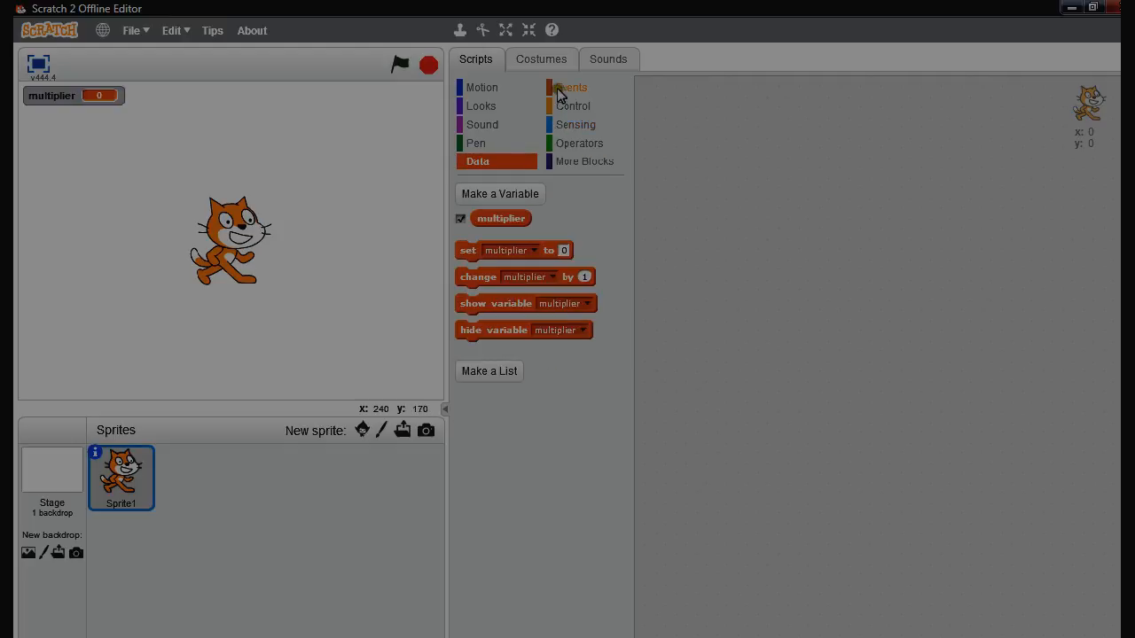
Build a script starting 'when space key pressed' then 'set multiplier to 0'
left_click(572, 86)
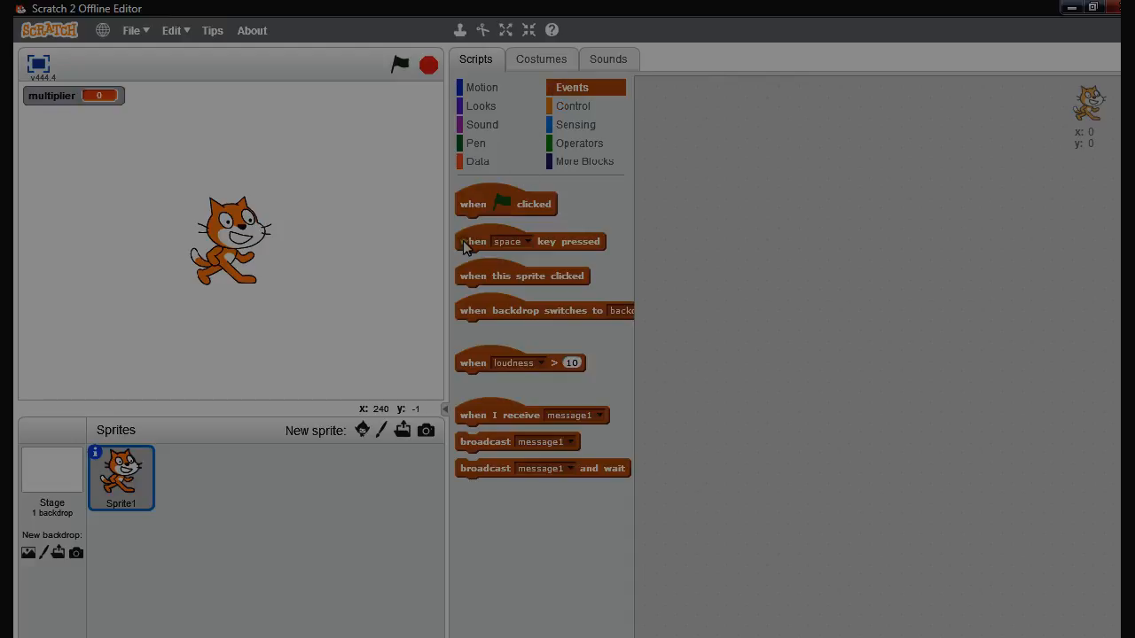
left_click_drag(530, 241, 776, 160)
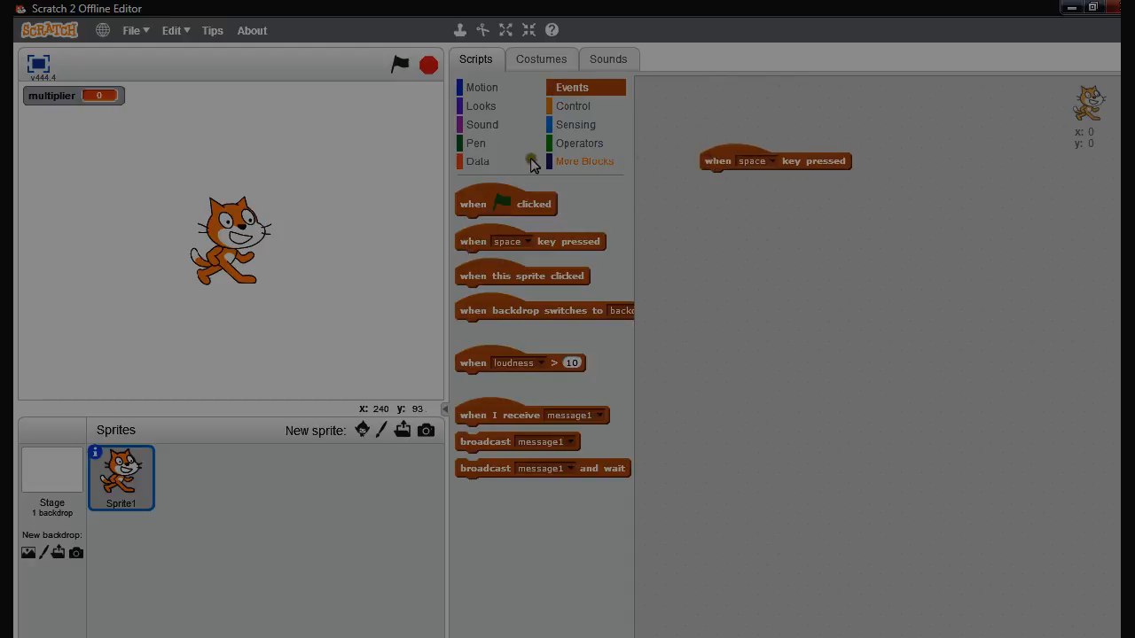
left_click(477, 161)
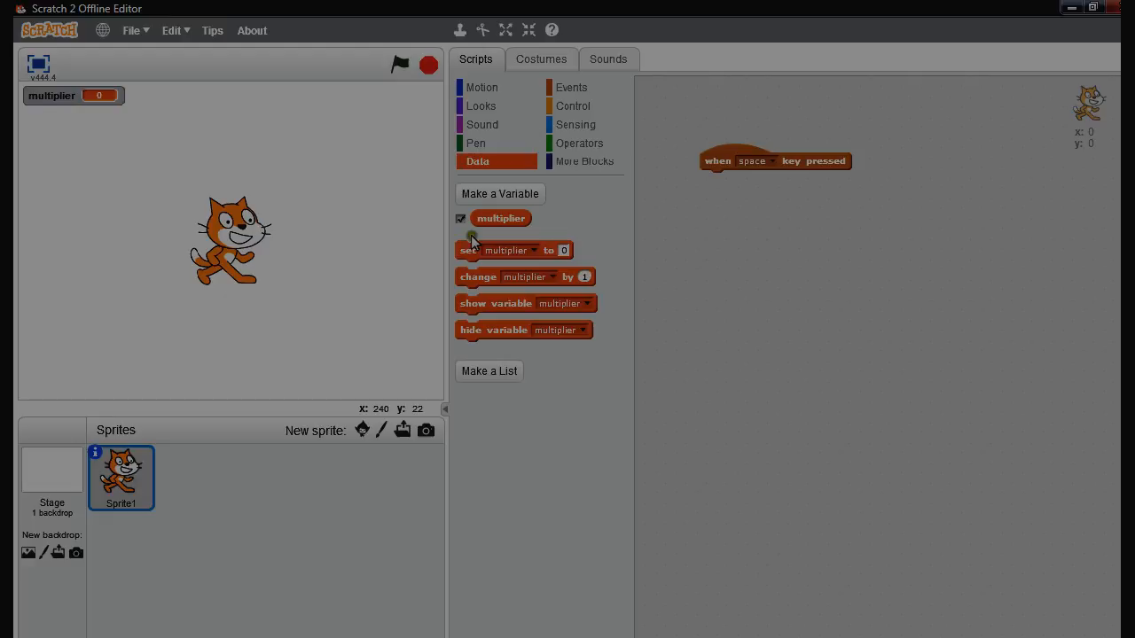
left_click_drag(512, 250, 750, 221)
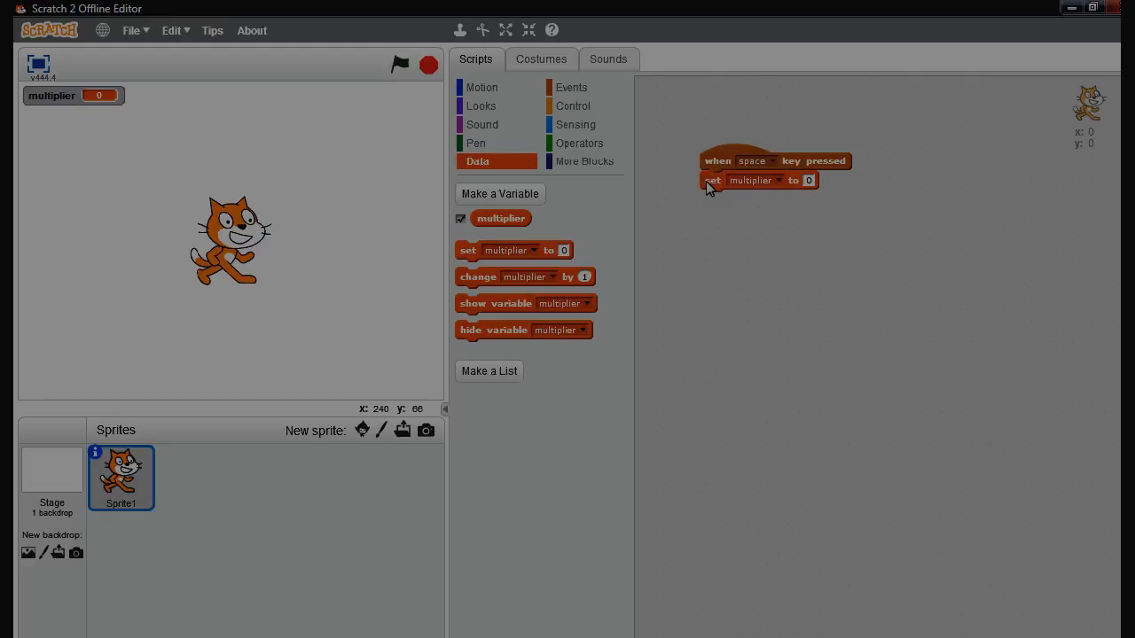
left_click_drag(774, 160, 846, 203)
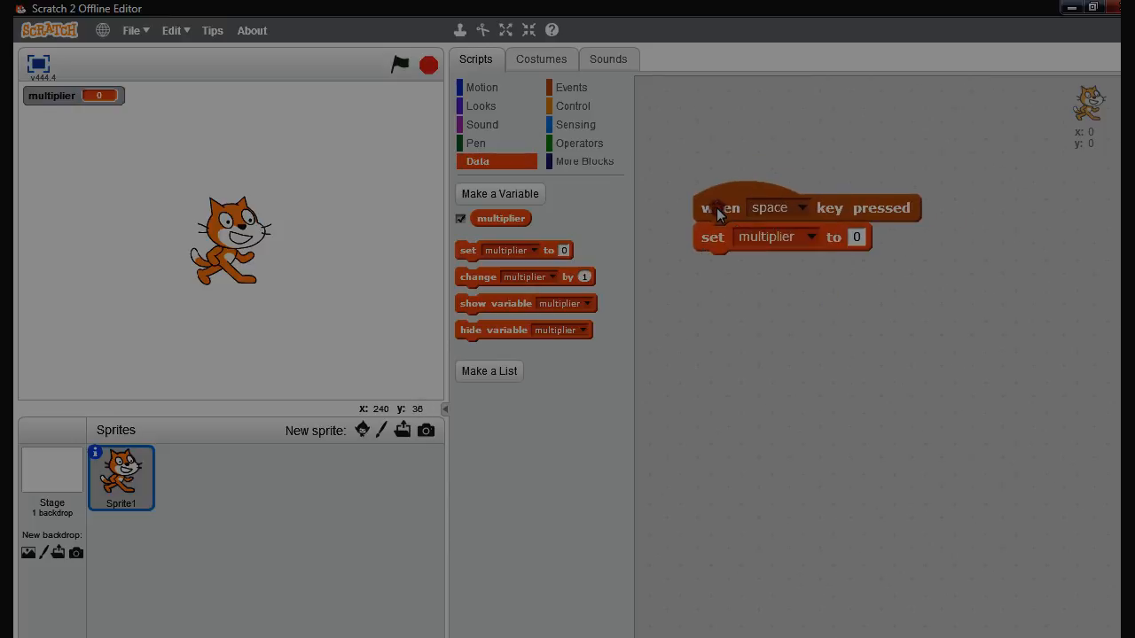
mouse_move(573, 146)
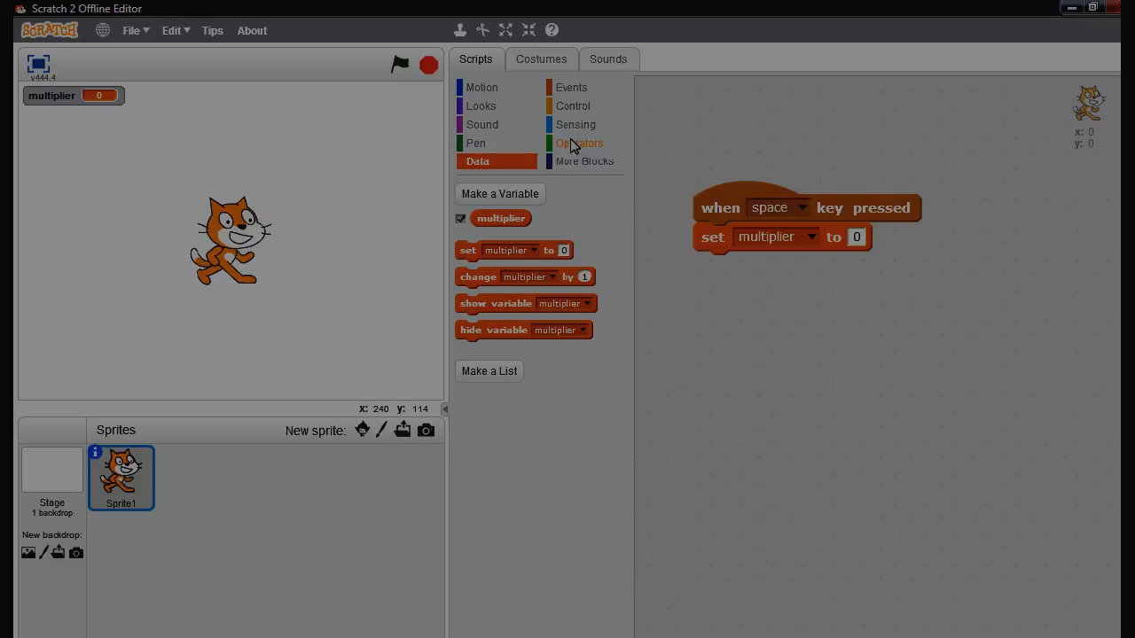
Attach a 'repeat until' loop below 'set multiplier to 0'
left_click(573, 105)
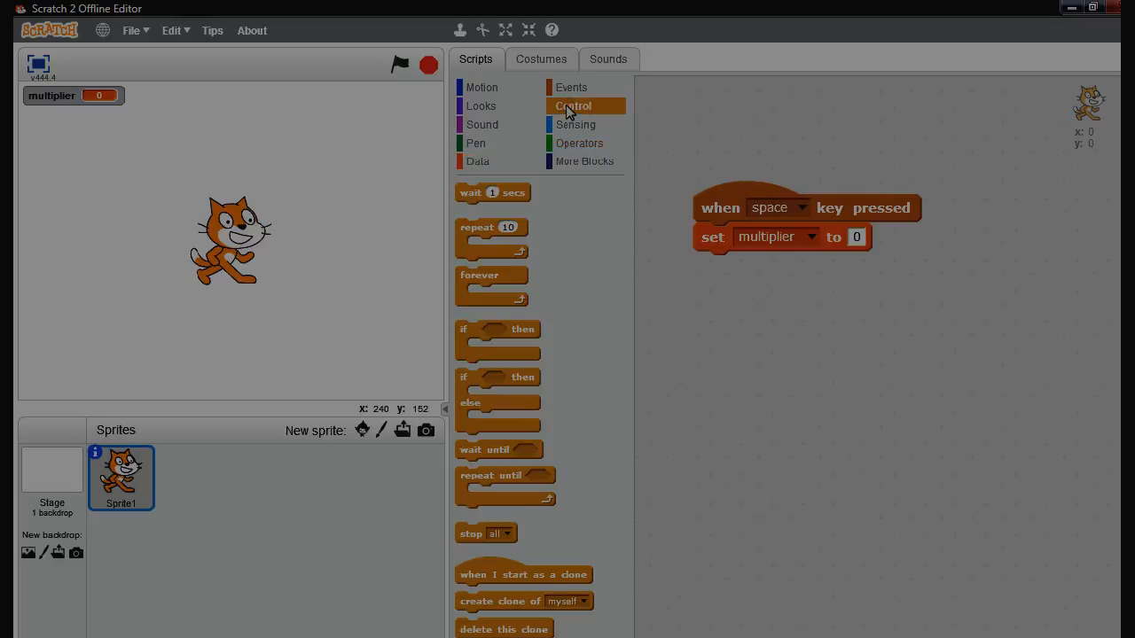
mouse_move(492, 474)
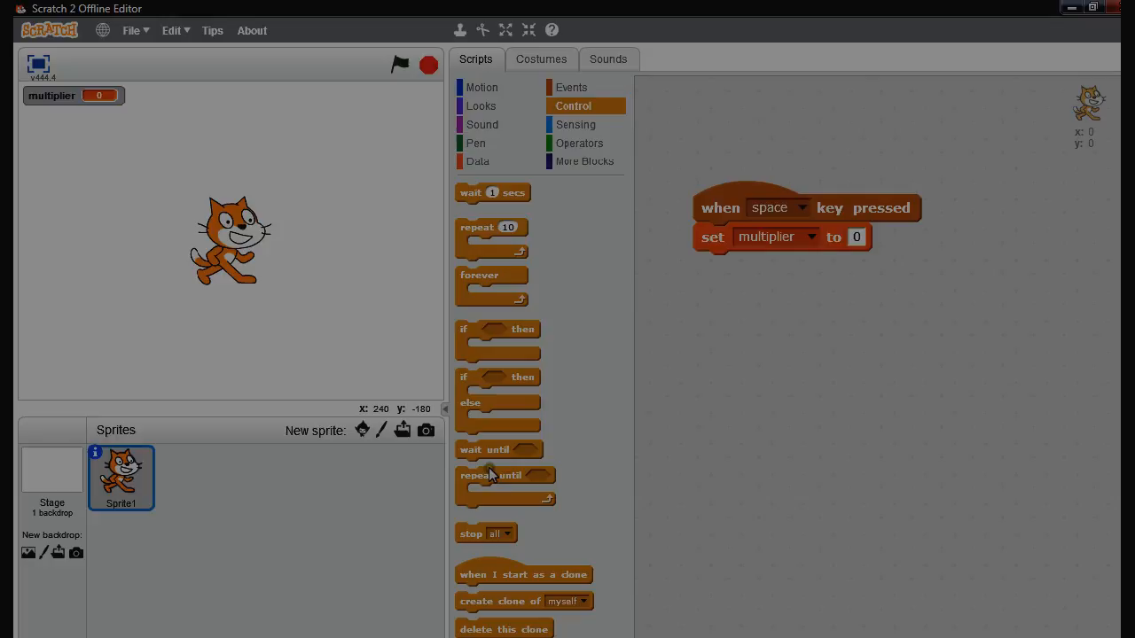
left_click_drag(505, 475, 763, 306)
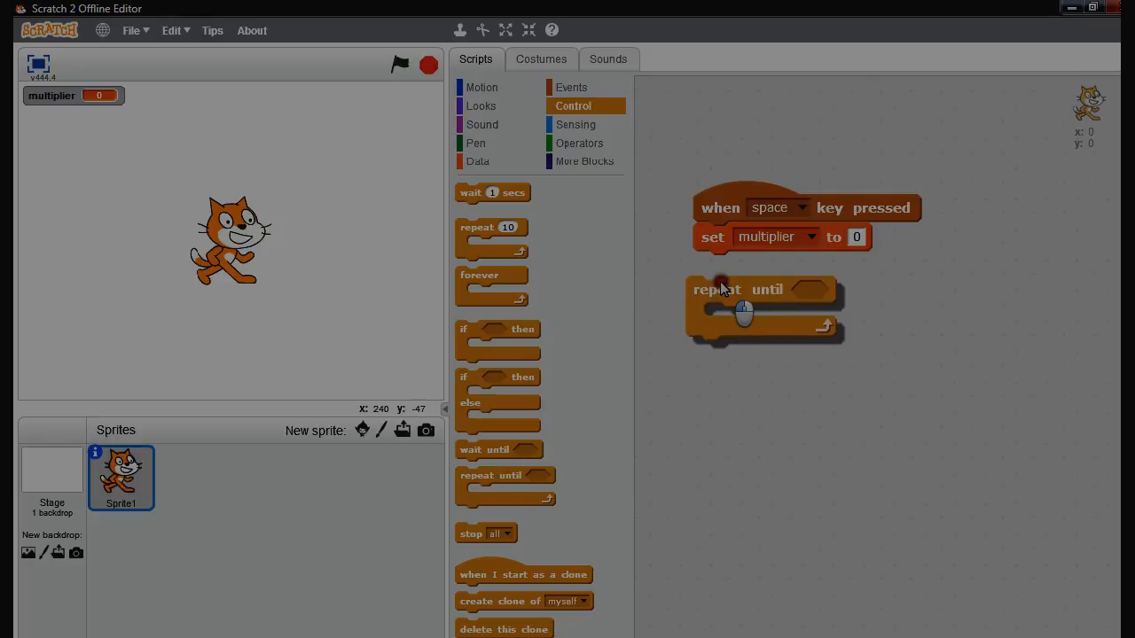
left_click(477, 161)
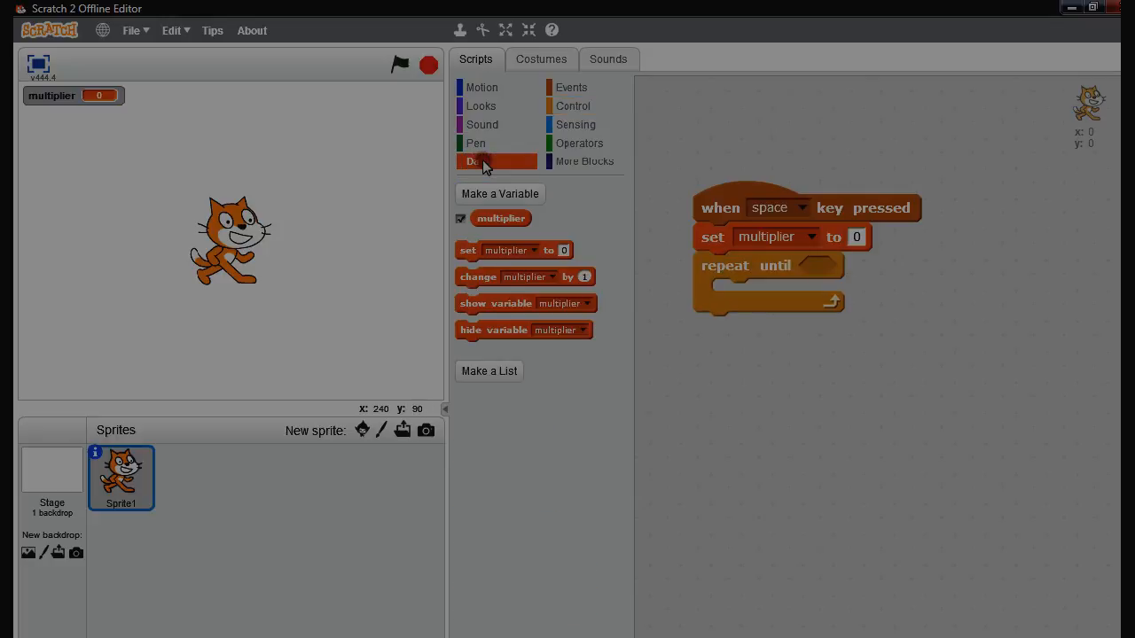
Make a variable named 'answer' available for all sprites
left_click(500, 194)
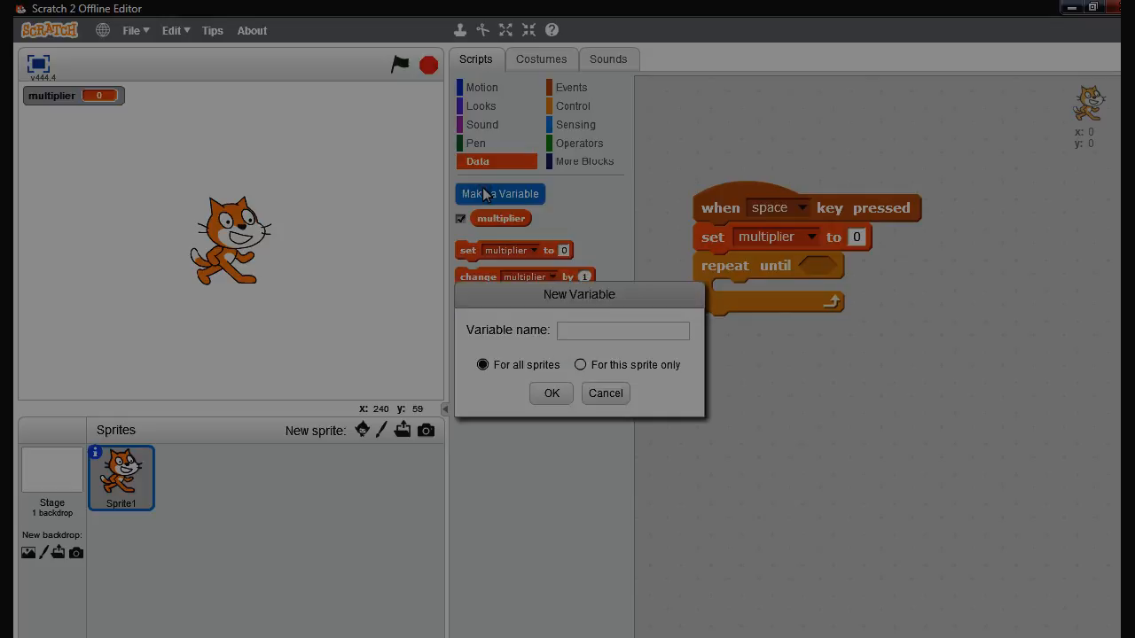
type("ans")
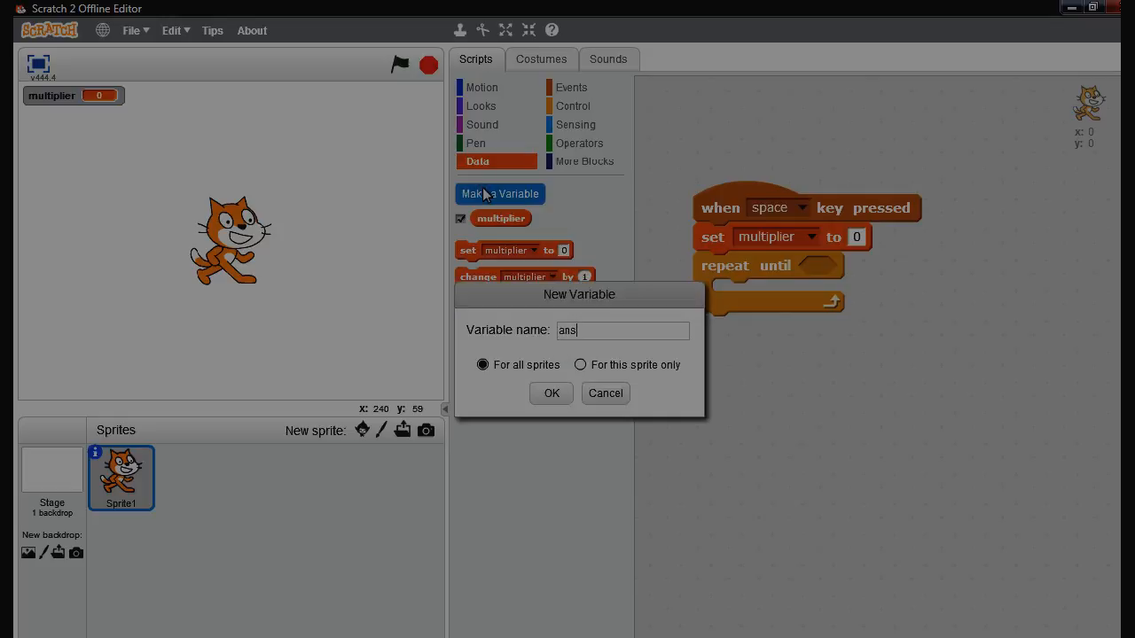
type("wer")
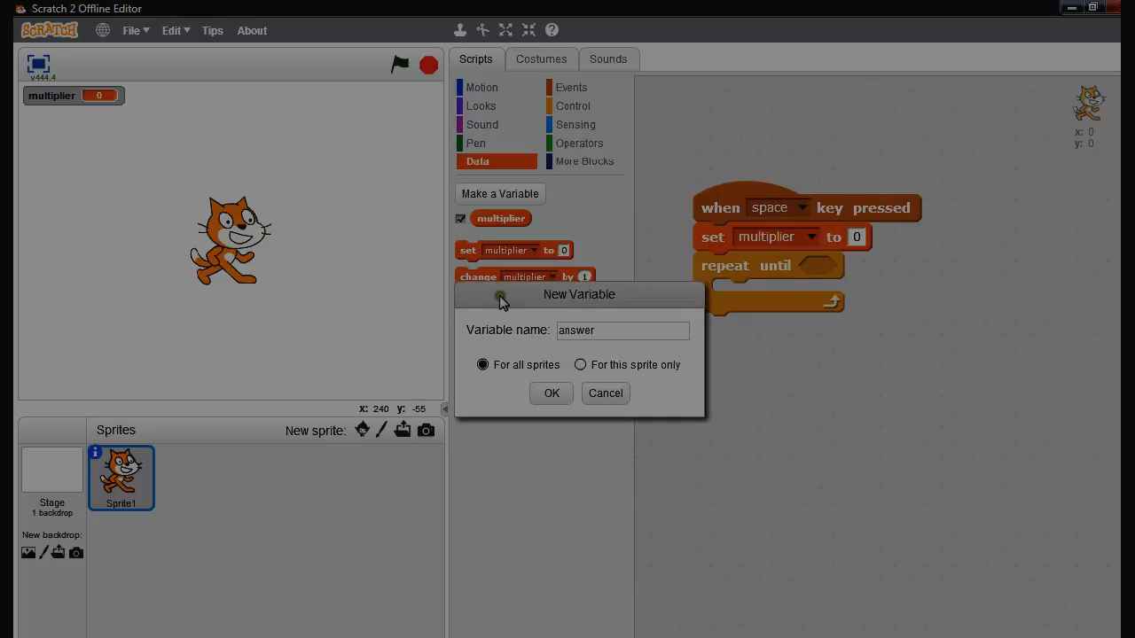
left_click(551, 392)
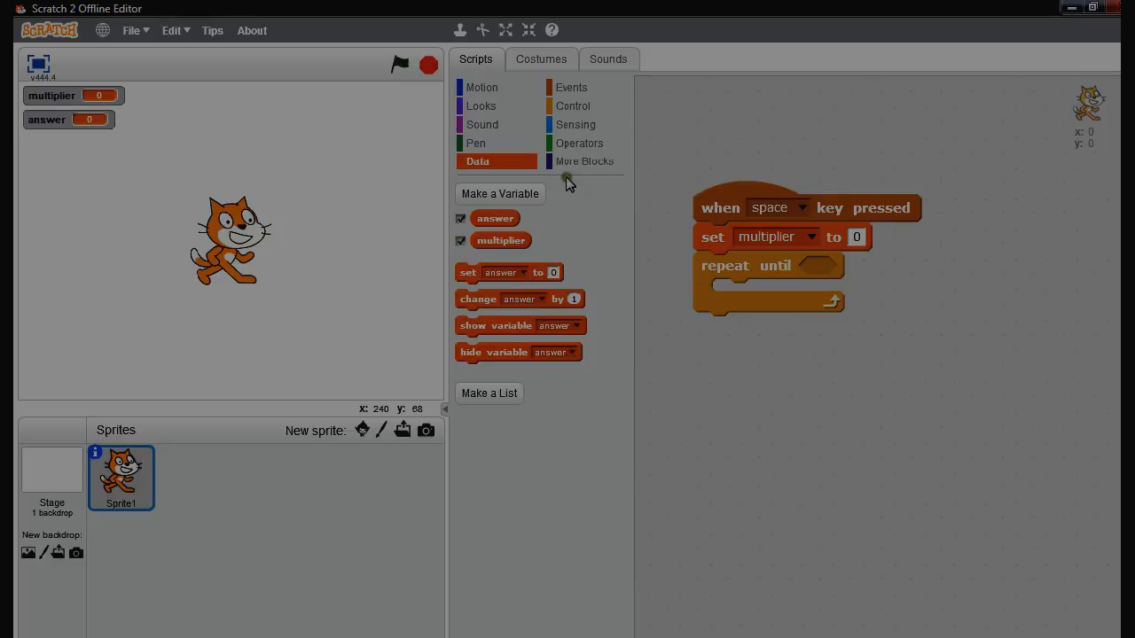
Fill the repeat-until condition with 'multiplier = 12'
left_click(580, 143)
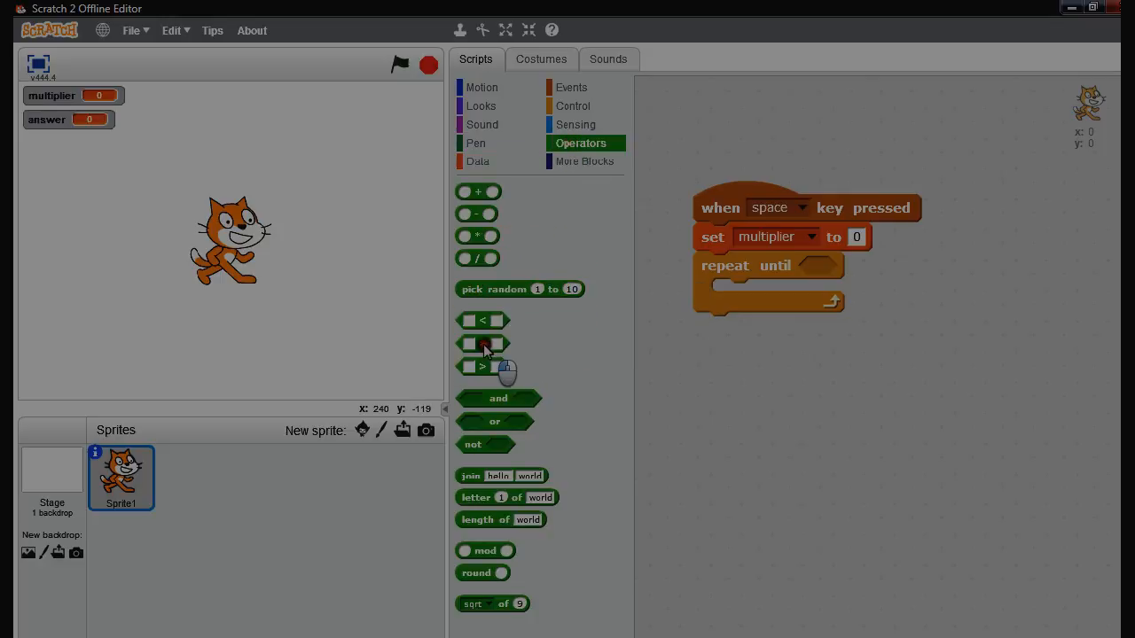
left_click_drag(482, 344, 849, 260)
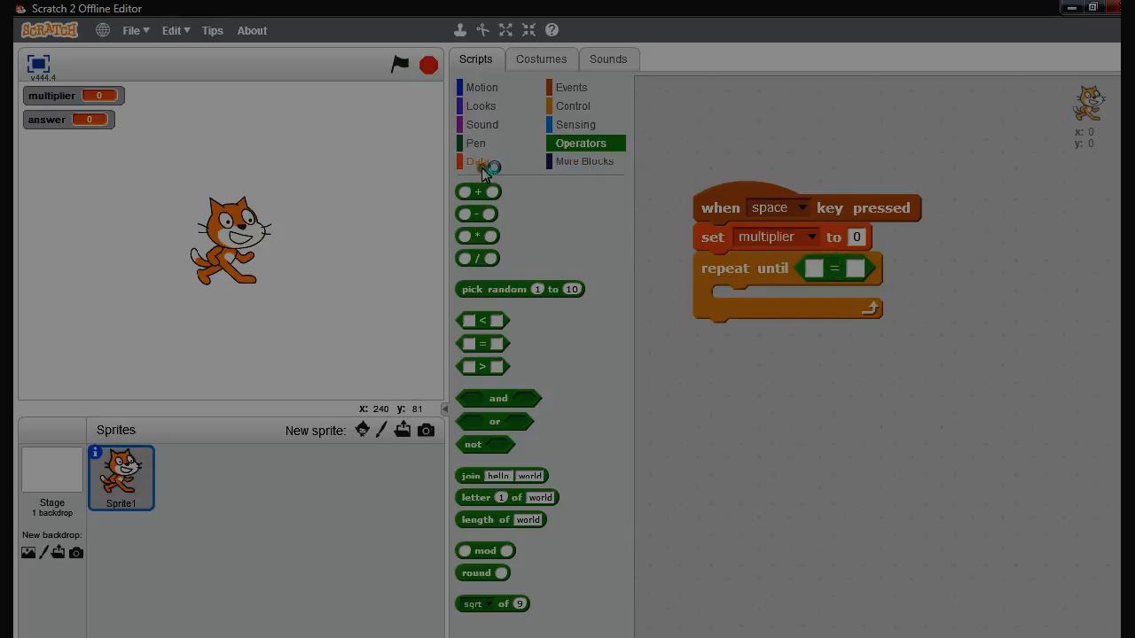
left_click(477, 161)
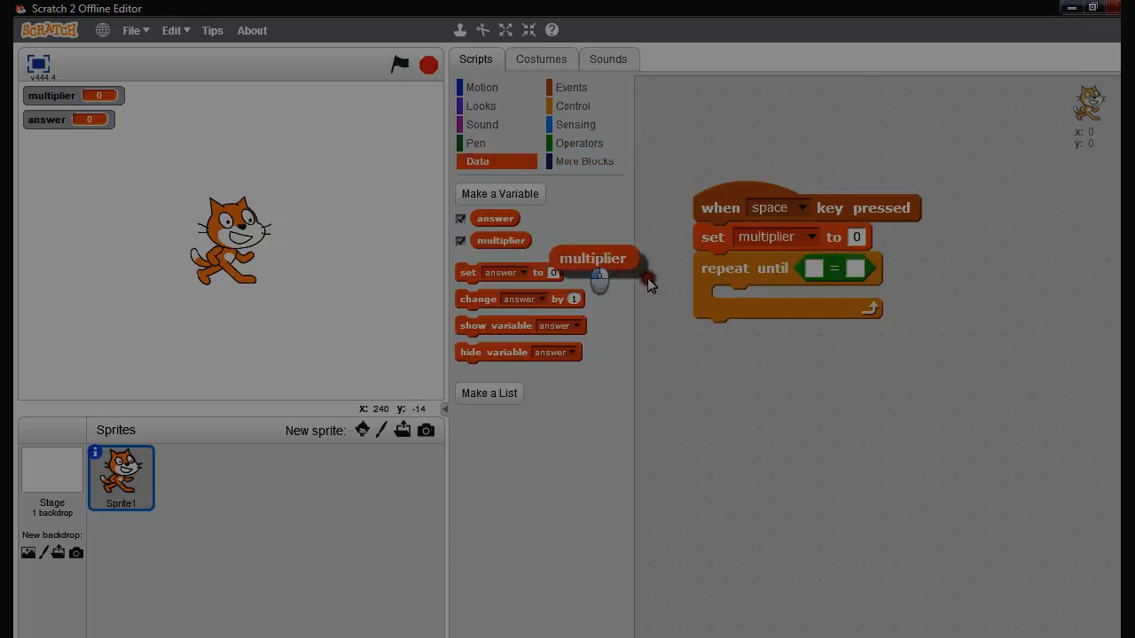
left_click_drag(594, 258, 842, 274)
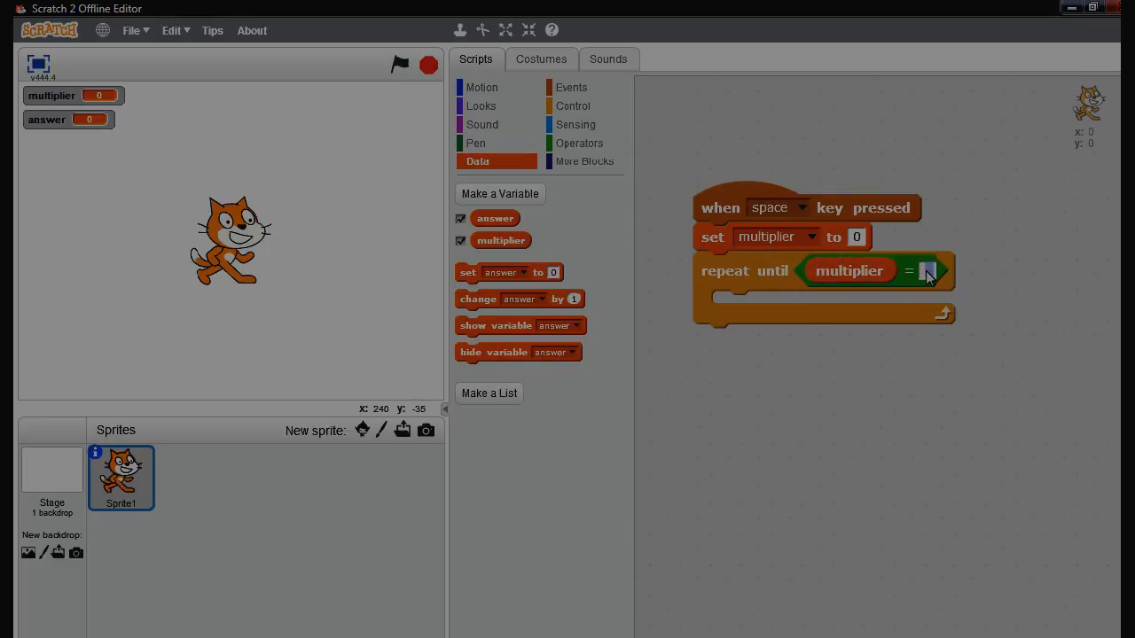
type("12")
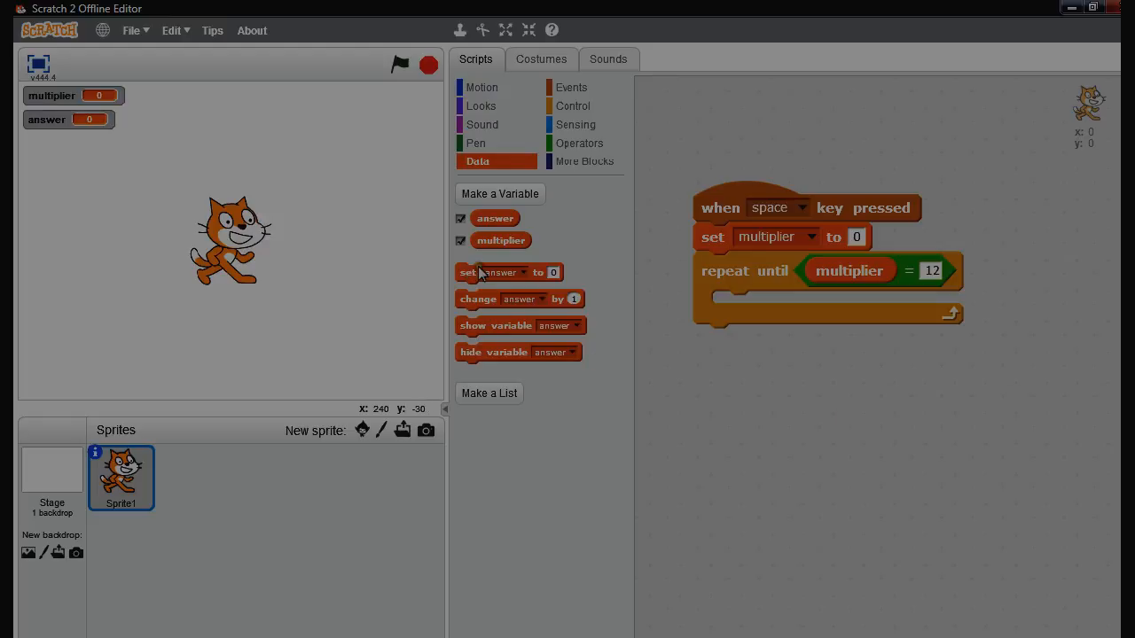
Put 'set answer to 5 * multiplier' inside the loop
left_click_drag(508, 273, 621, 295)
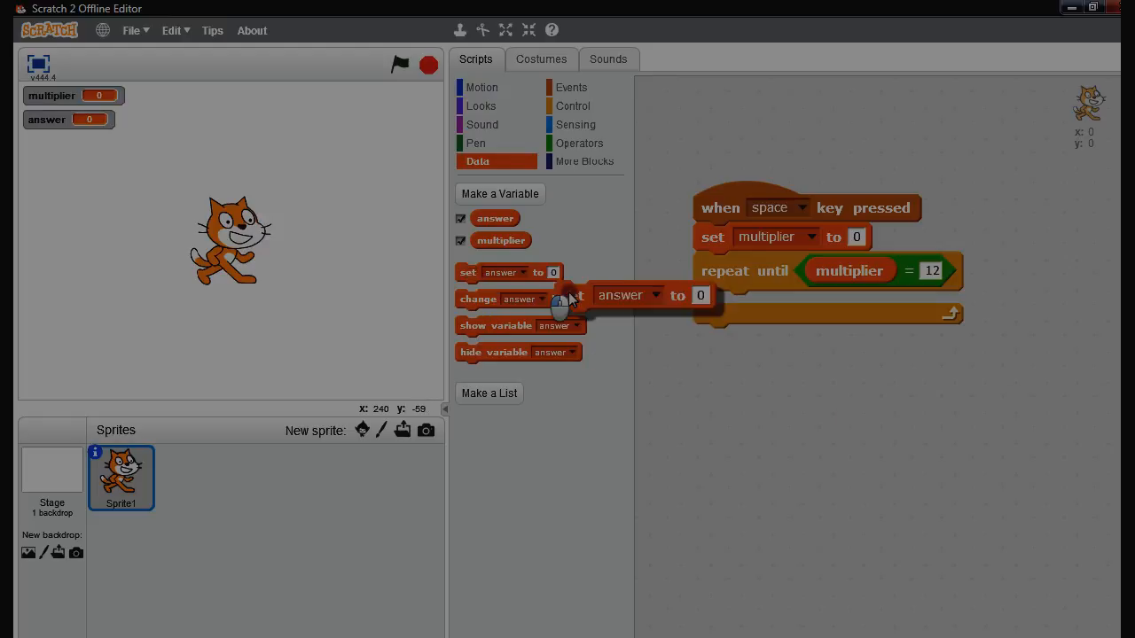
left_click_drag(630, 296, 775, 306)
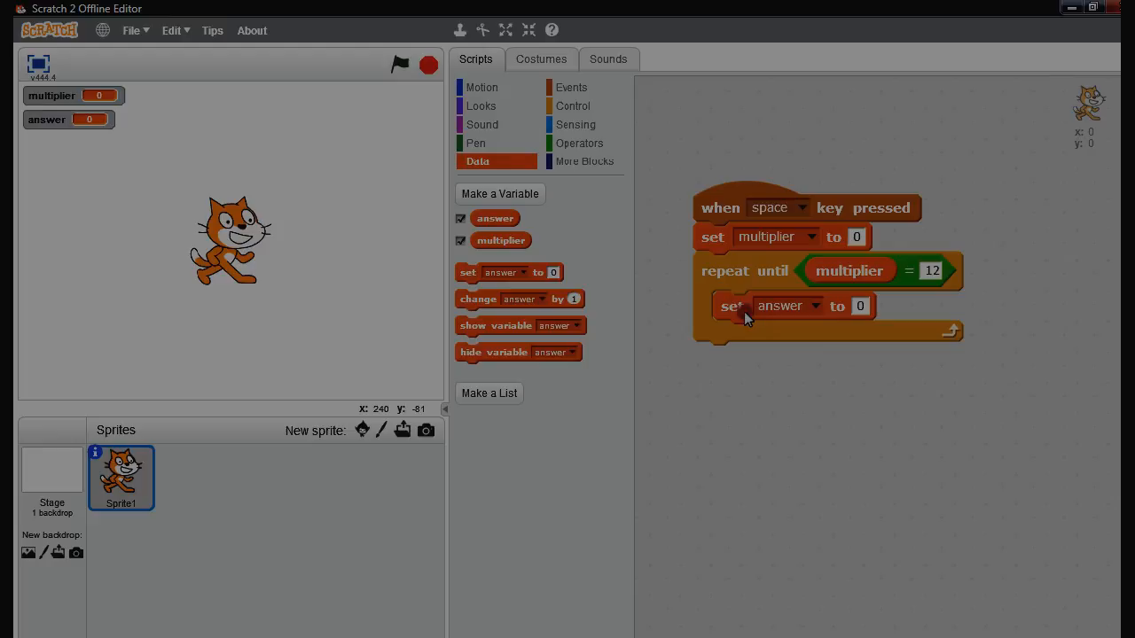
left_click(580, 143)
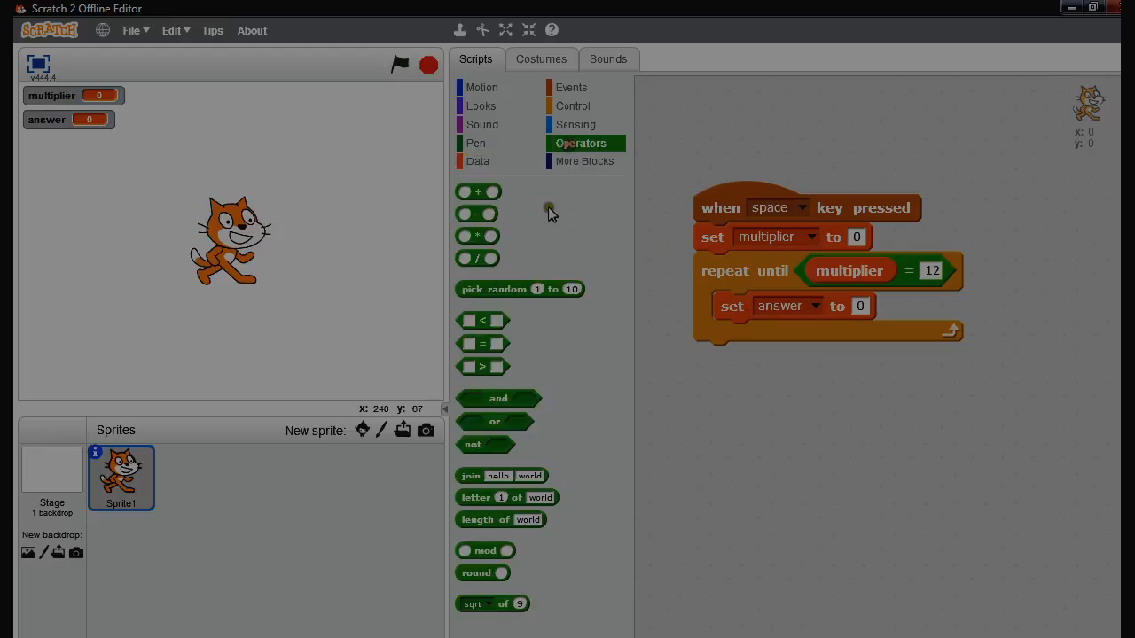
left_click_drag(479, 235, 886, 372)
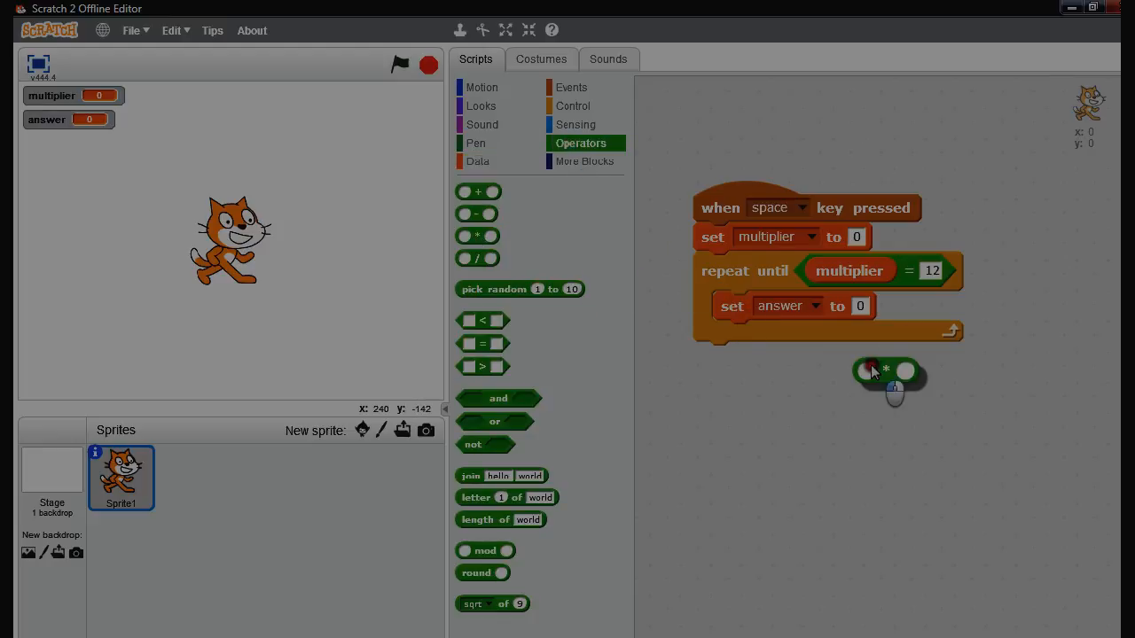
left_click_drag(887, 373, 862, 309)
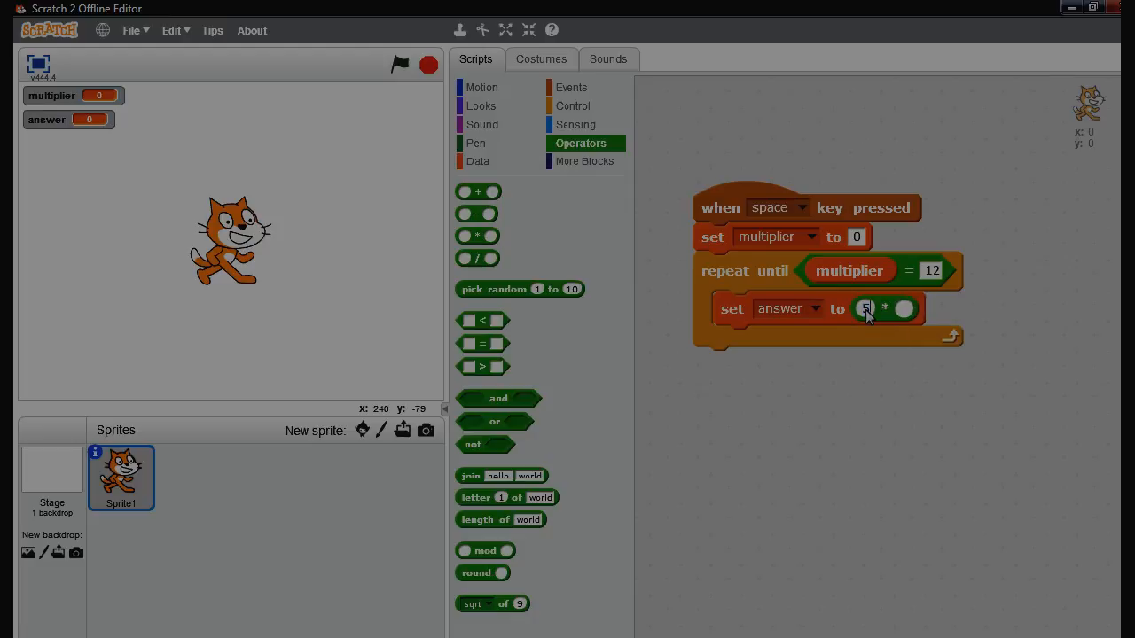
left_click(477, 161)
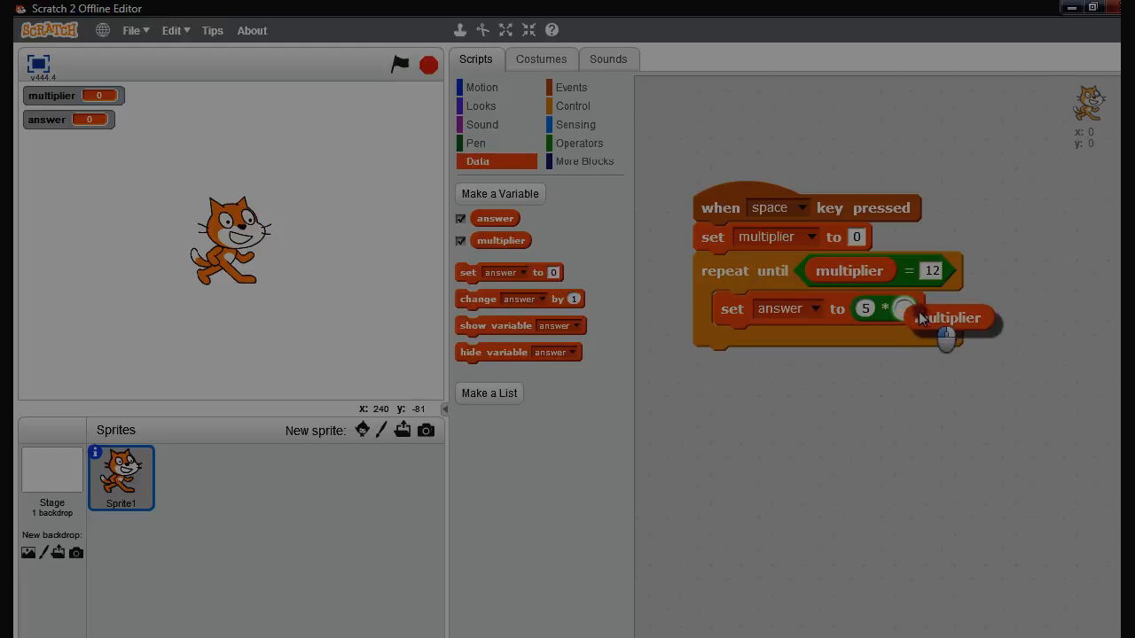
left_click_drag(949, 317, 939, 311)
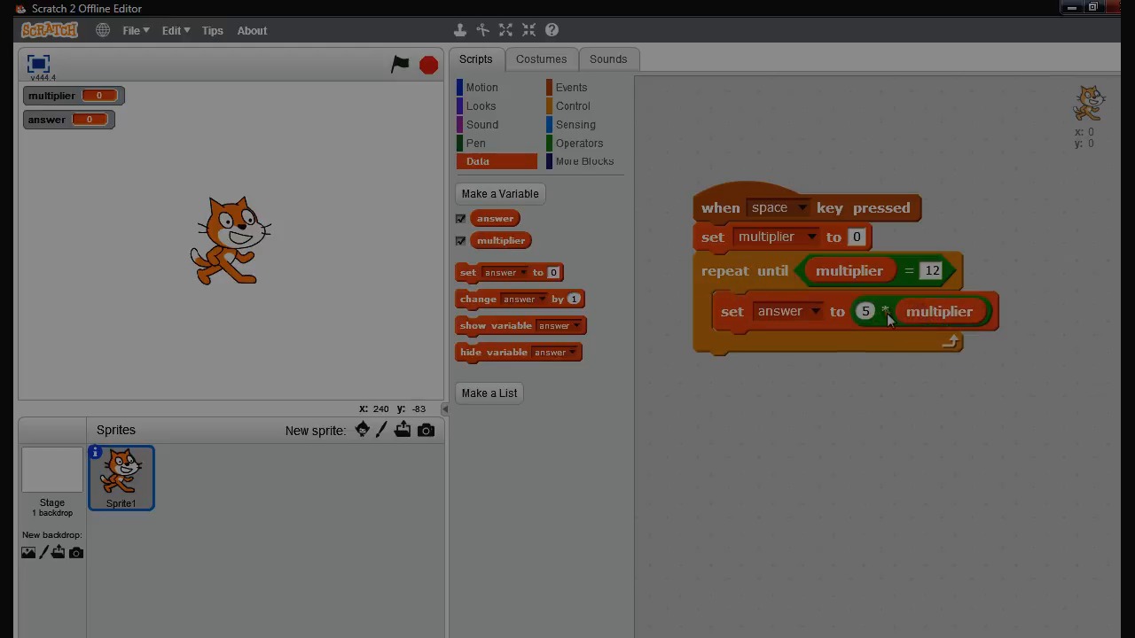
mouse_move(647, 251)
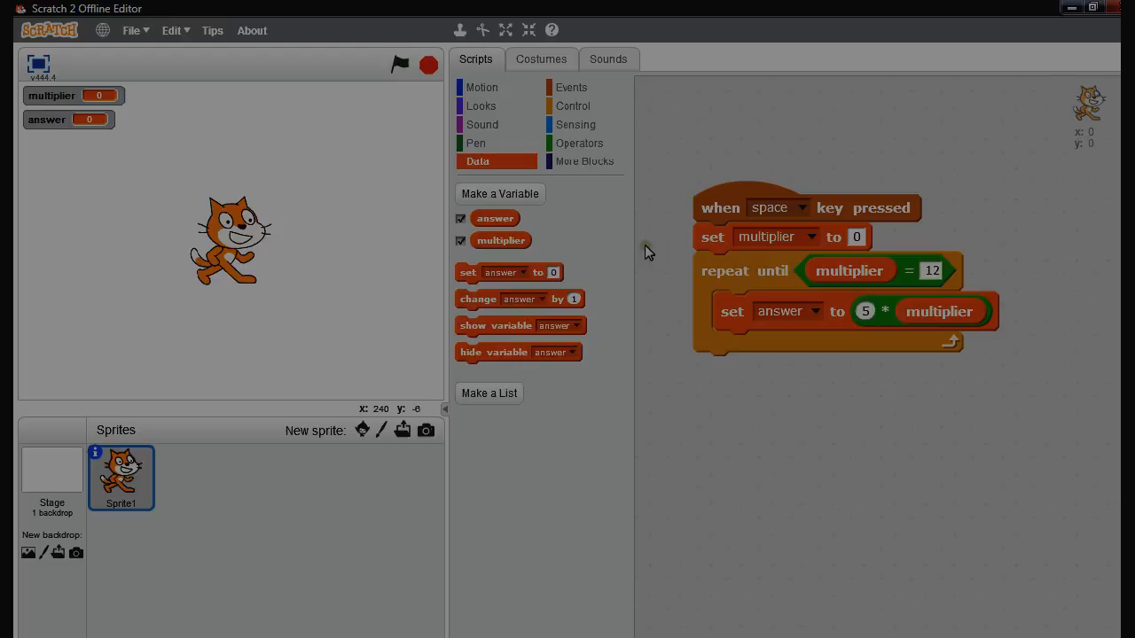
Add 'say answer for 1 secs' and 'change multiplier by 1' to the loop body
left_click(481, 106)
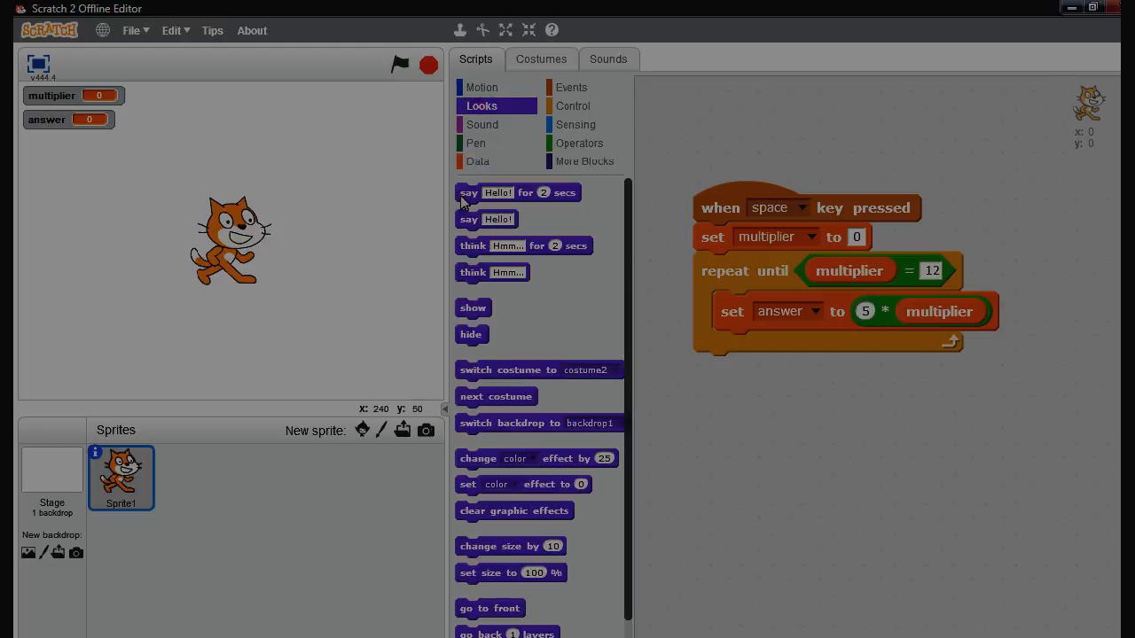
left_click_drag(517, 193, 806, 355)
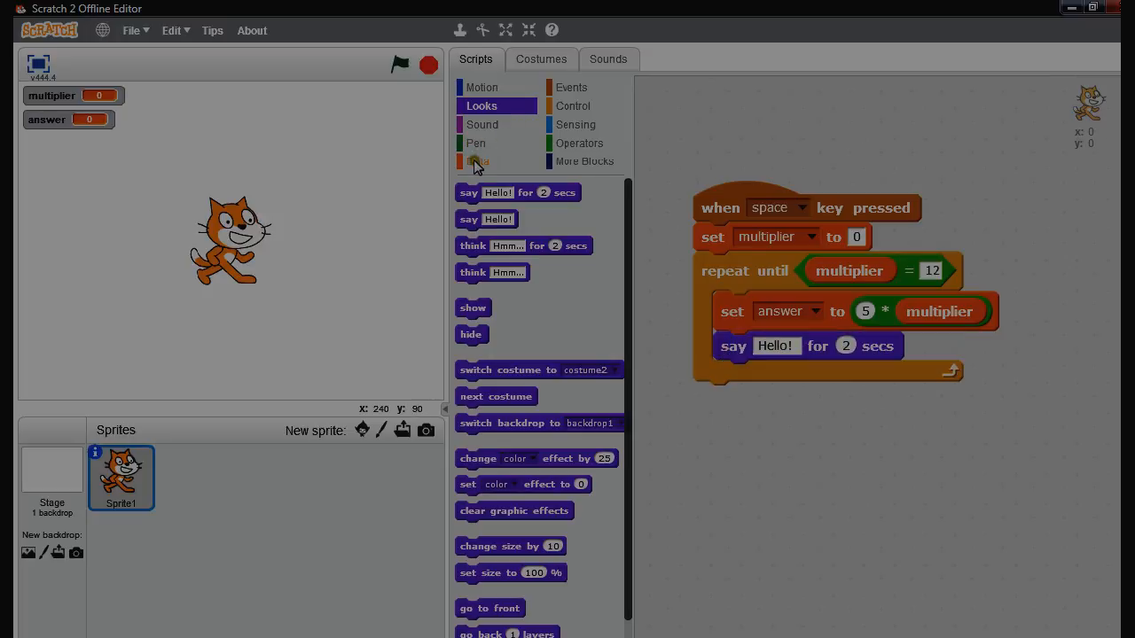
left_click(477, 161)
type("1")
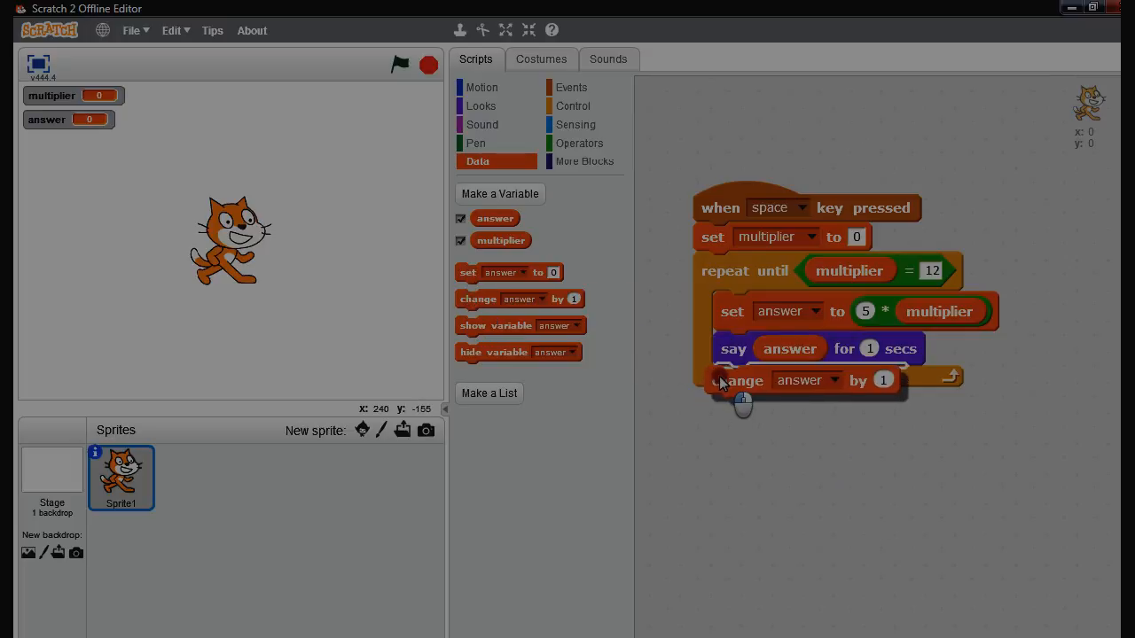
left_click(808, 380)
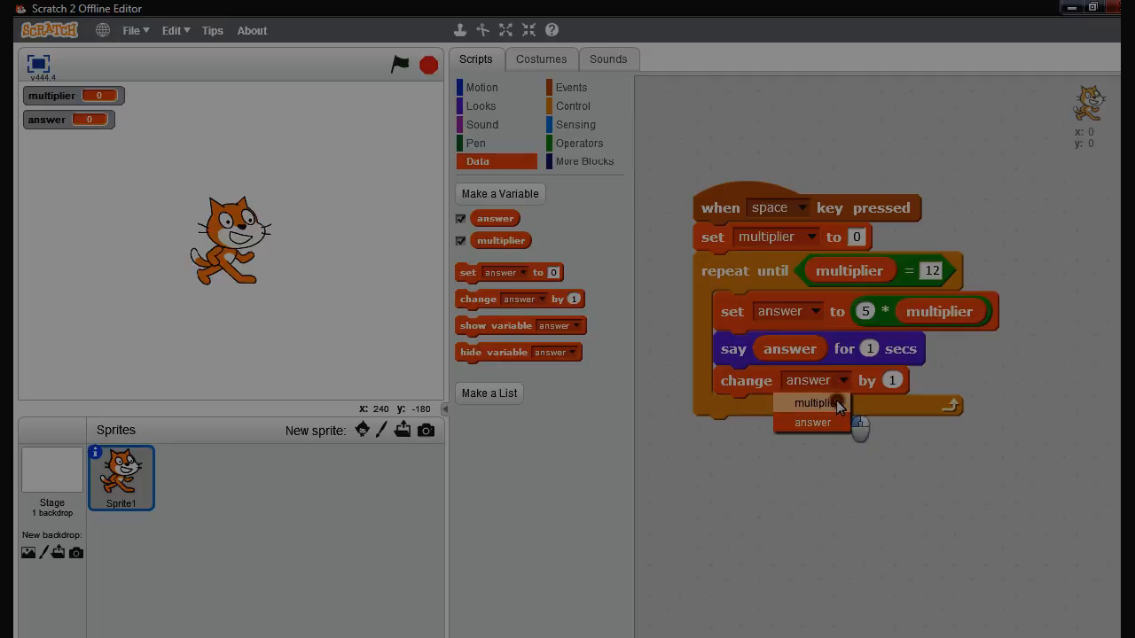
left_click(812, 403)
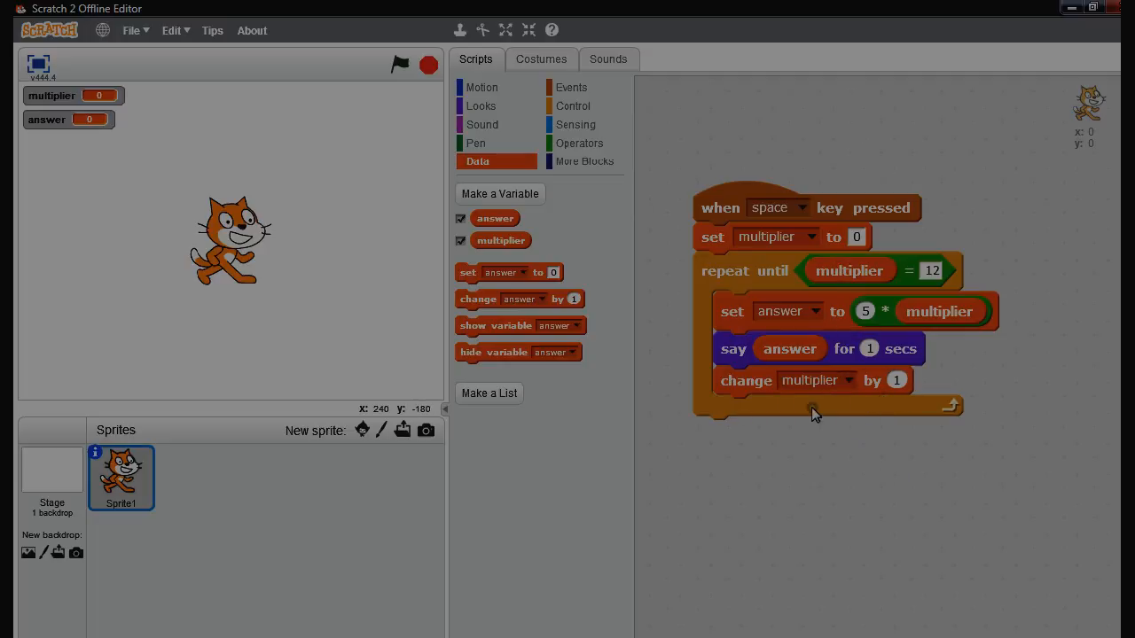
mouse_move(842, 469)
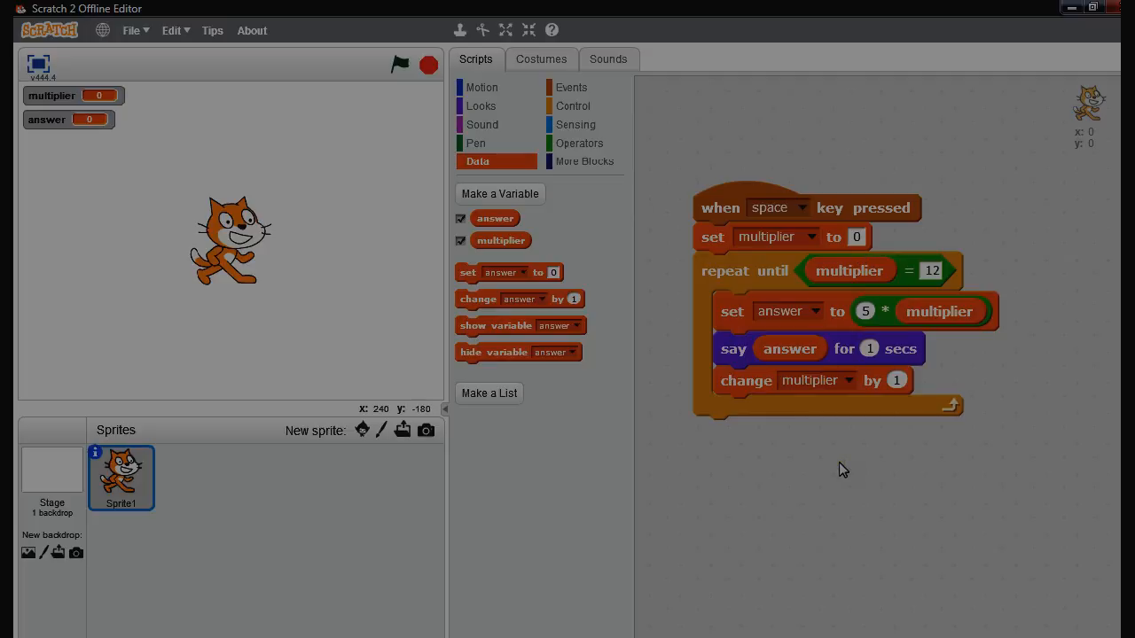
mouse_move(373, 230)
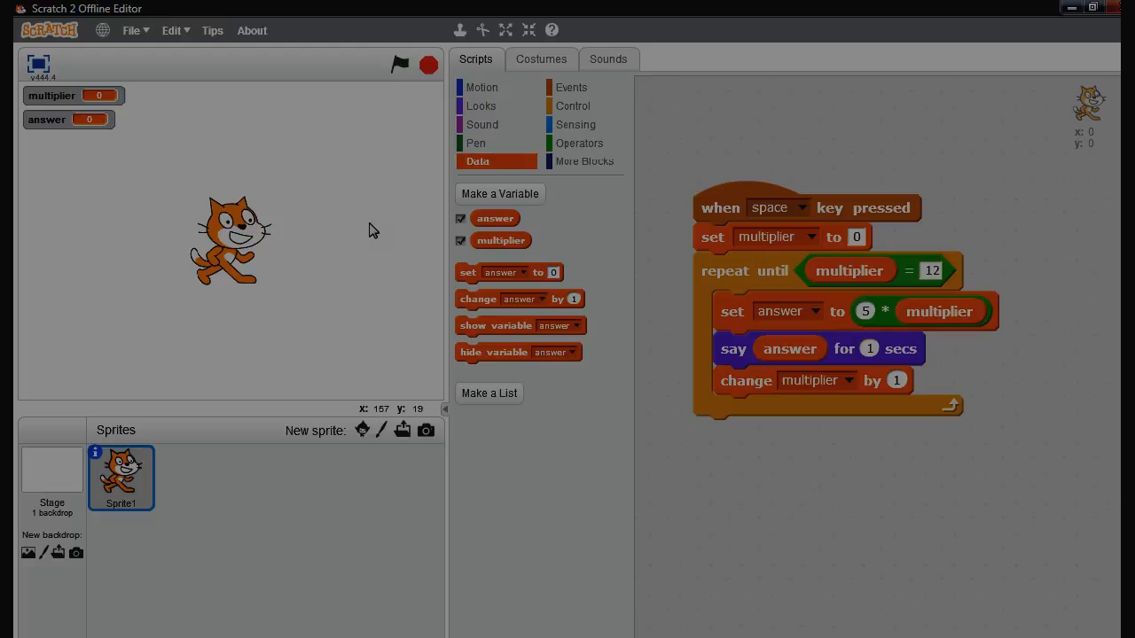
Focus the stage and trigger the script with the space key
left_click(400, 64)
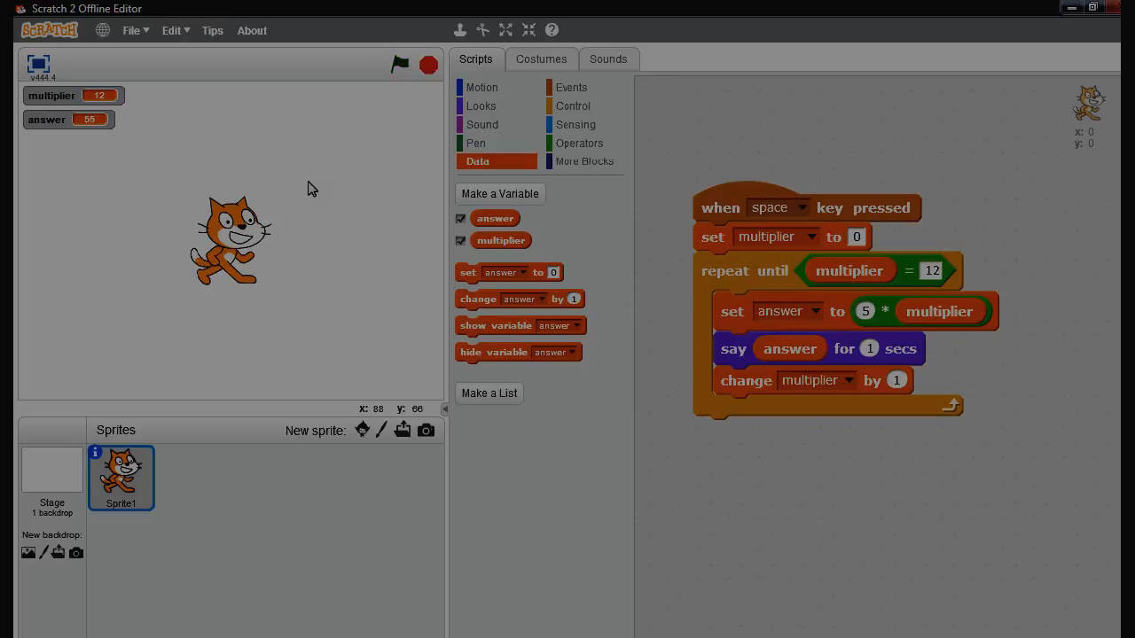
mouse_move(878, 309)
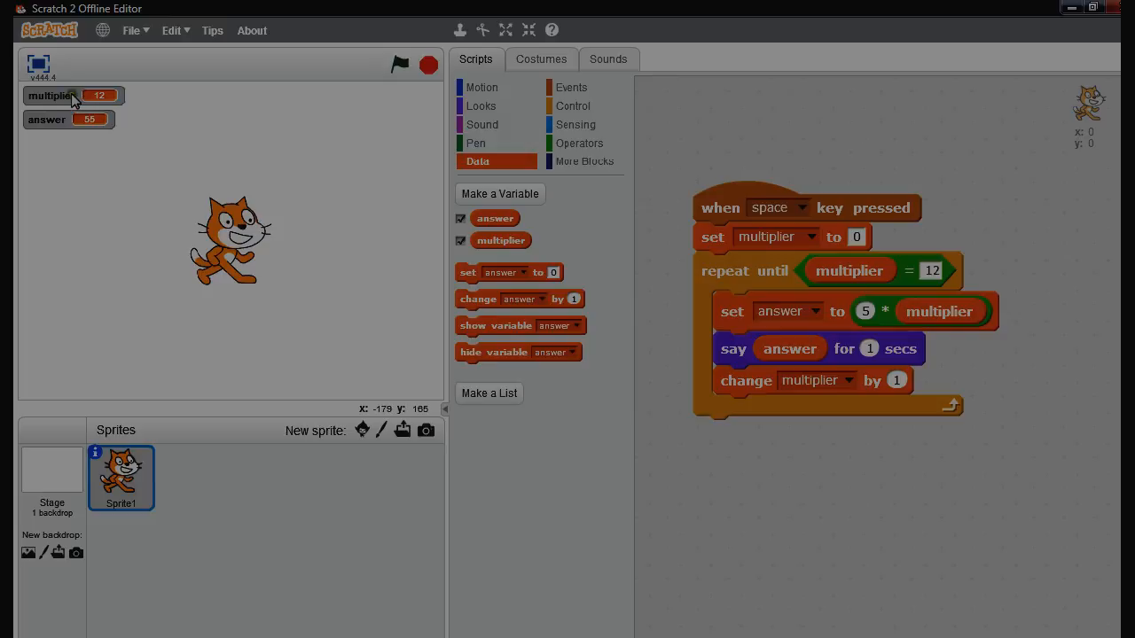
Drag the multiplier and answer monitors below the cat, answer under multiplier
left_click_drag(71, 95, 235, 310)
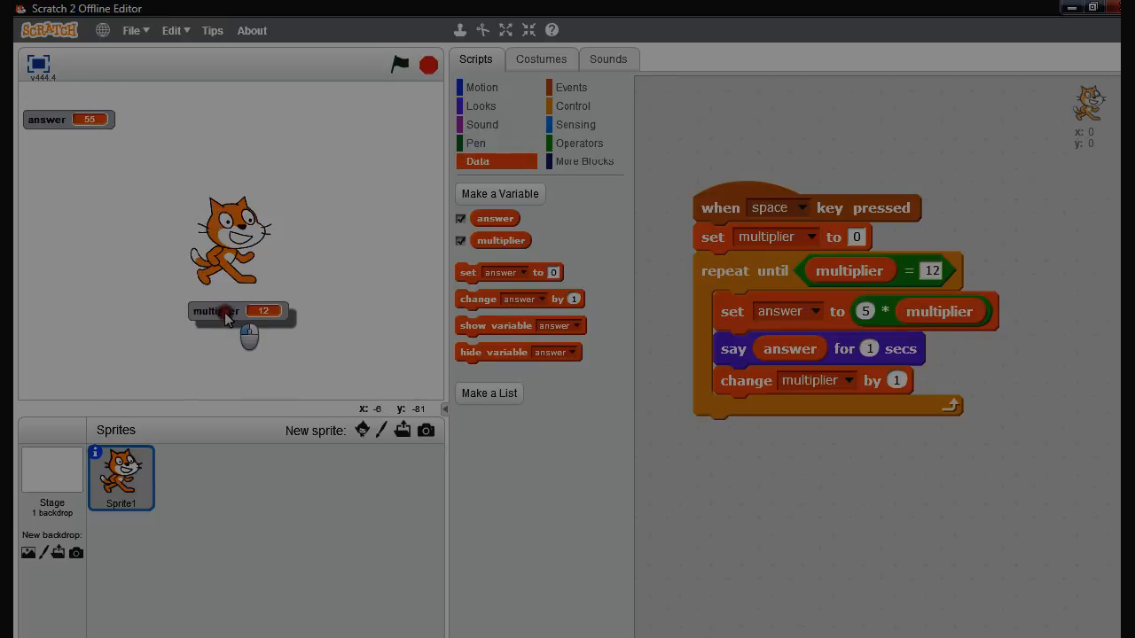
left_click_drag(47, 119, 237, 227)
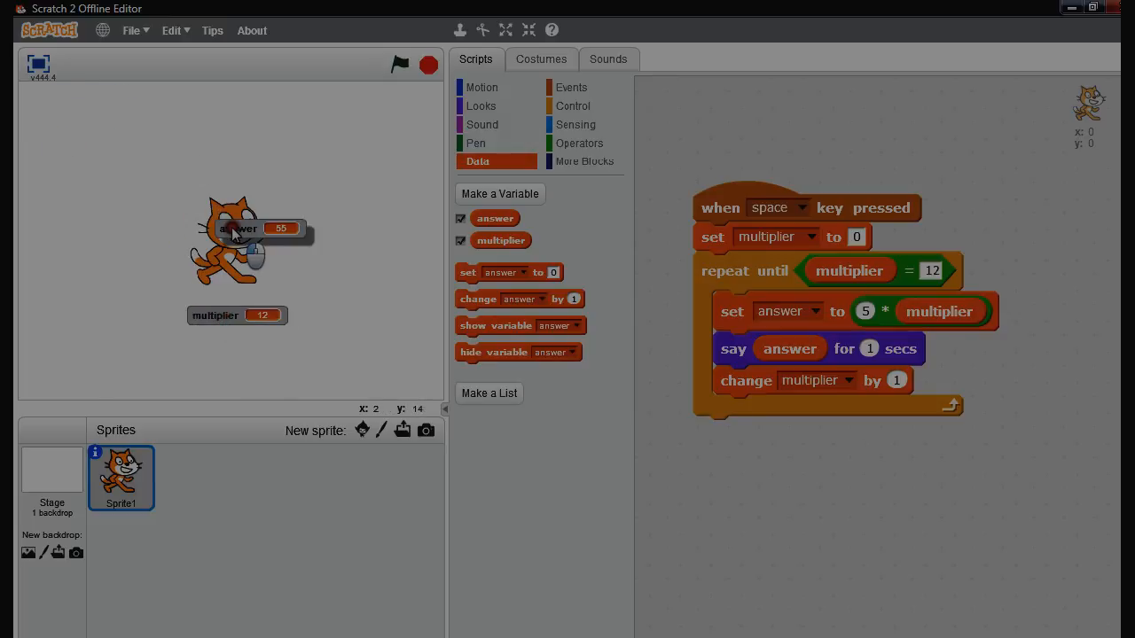
left_click_drag(237, 227, 237, 346)
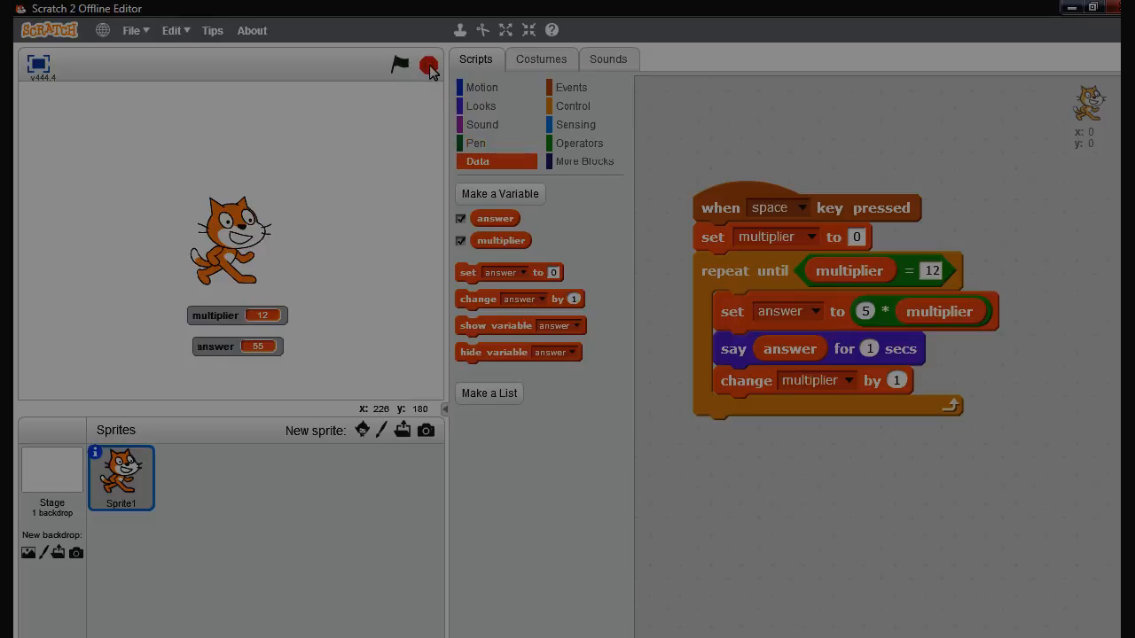
Stop all scripts, rerun the 5 times table until the cat says 55, then stop it
left_click(400, 64)
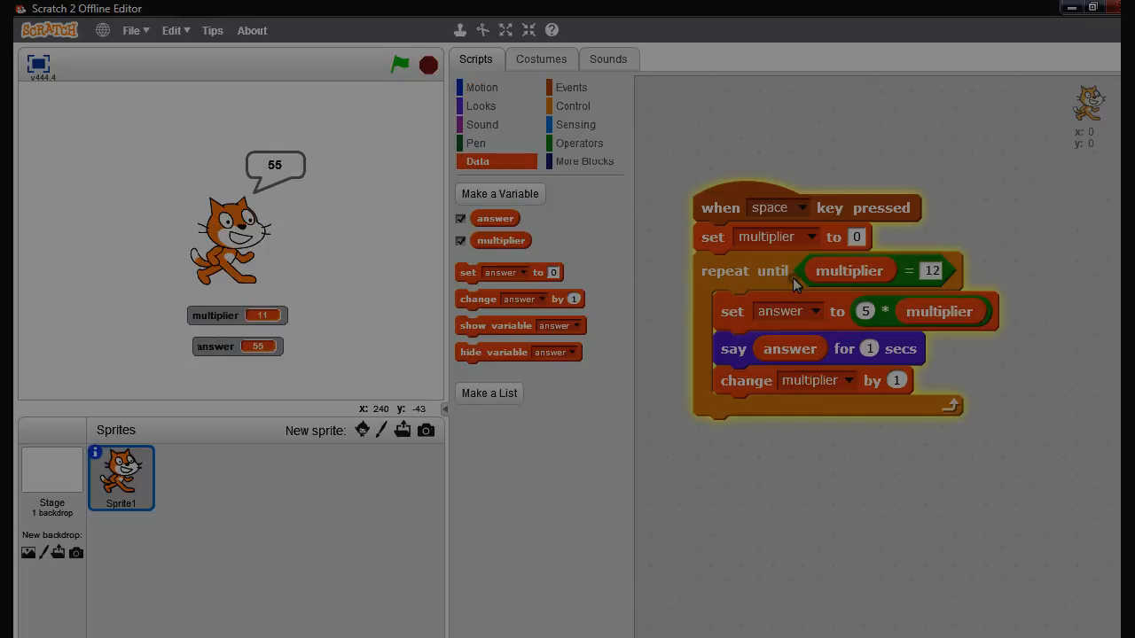
left_click(399, 64)
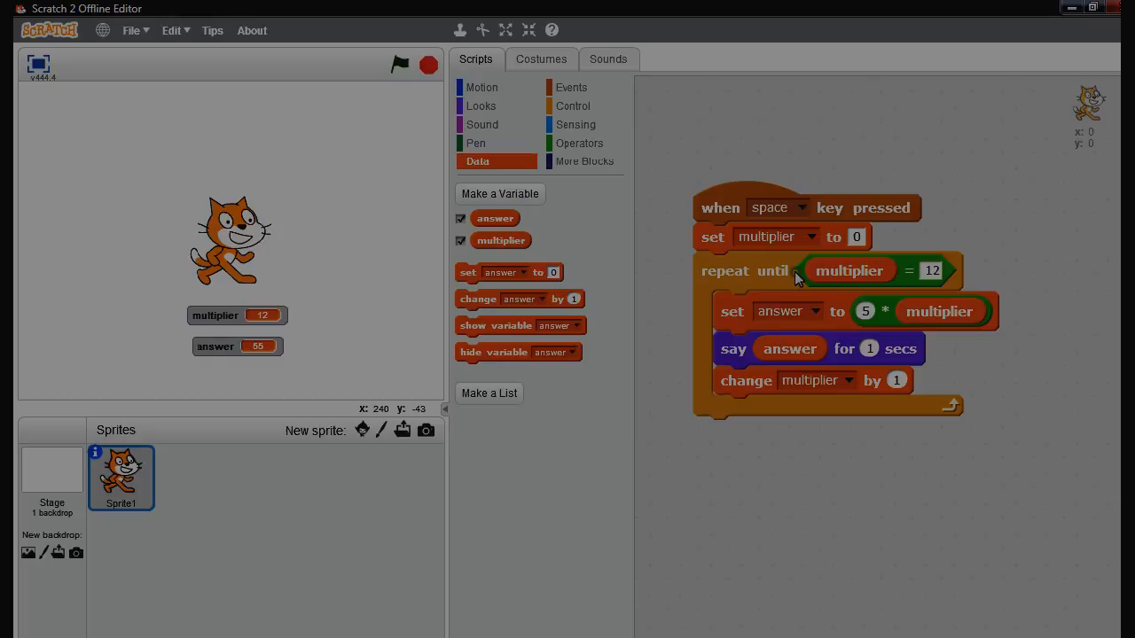
mouse_move(812, 367)
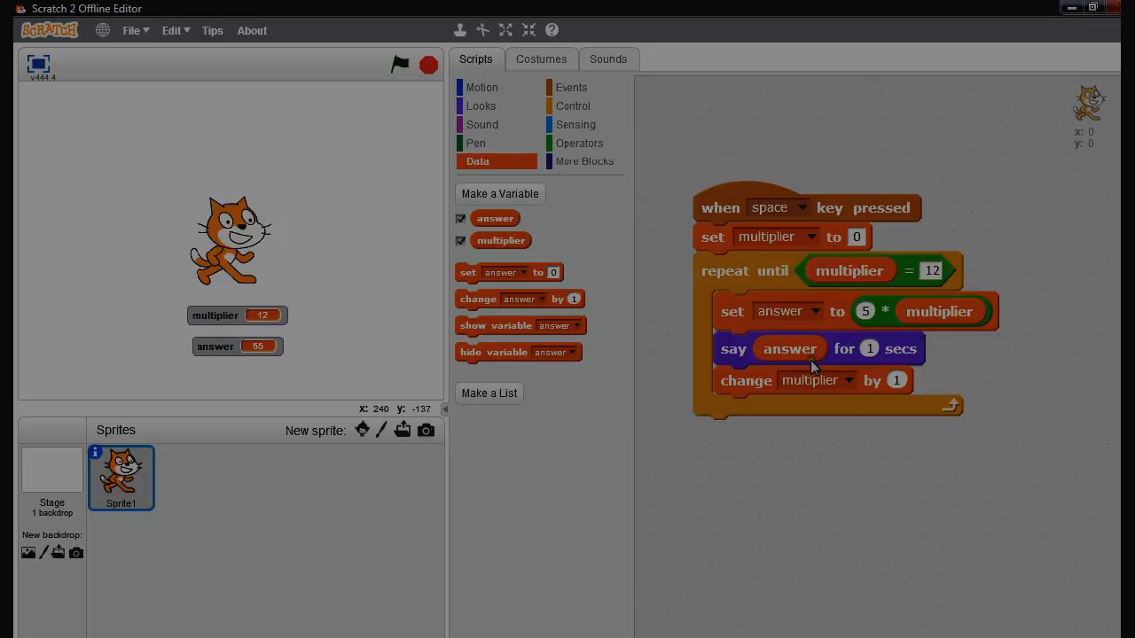
mouse_move(777, 480)
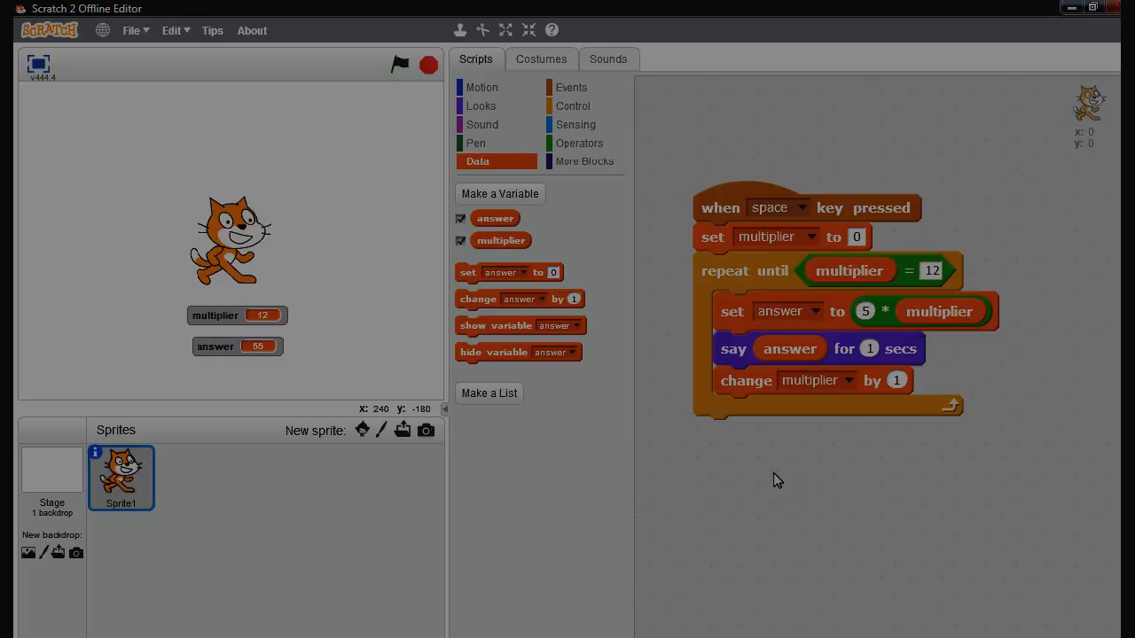